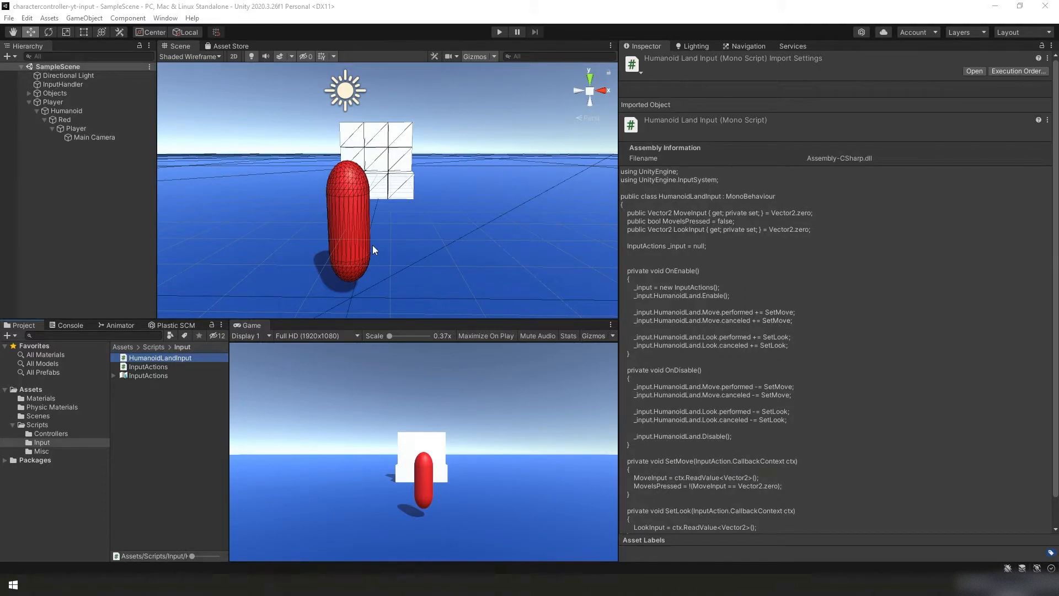
mouse_move(476, 200)
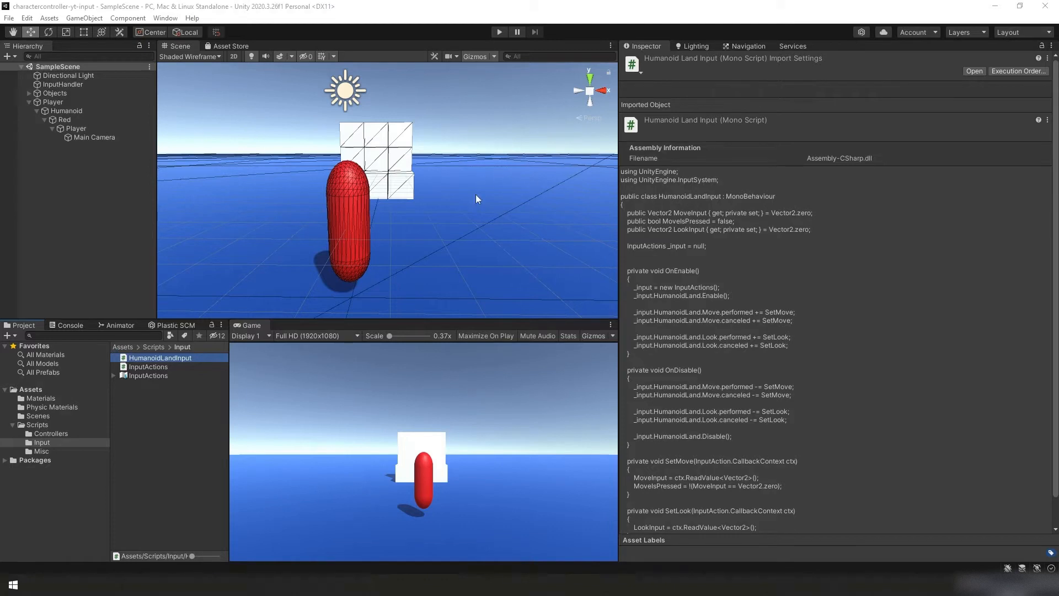
mouse_move(86, 418)
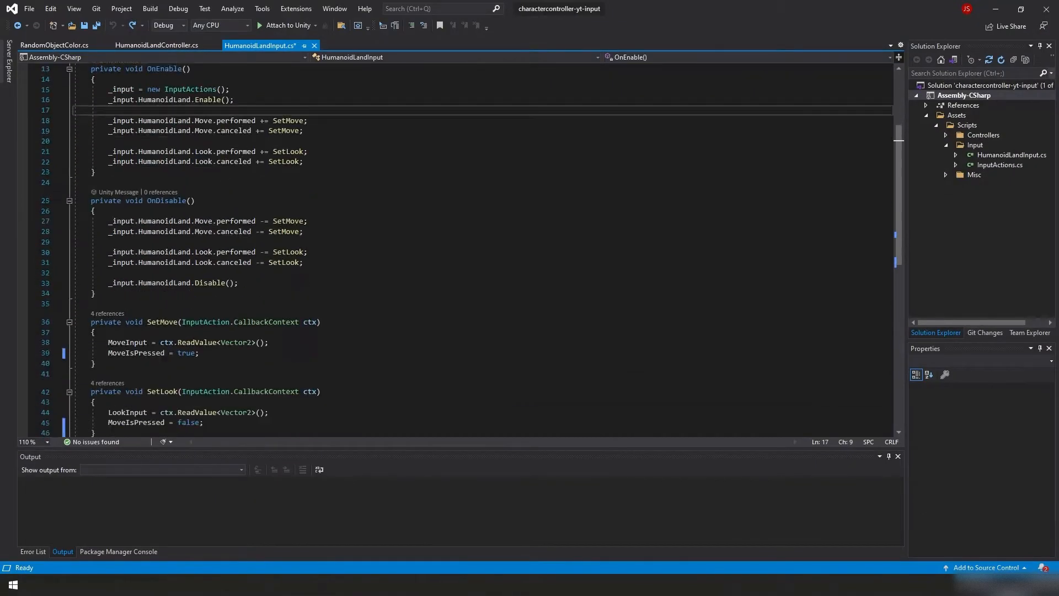
Make SetMove assign MoveIsPressed from !(MoveInput == Vector2.zero) and drop it from SetLook.
scroll("down", 3)
type("!(MoveInput == Vector2.zero")
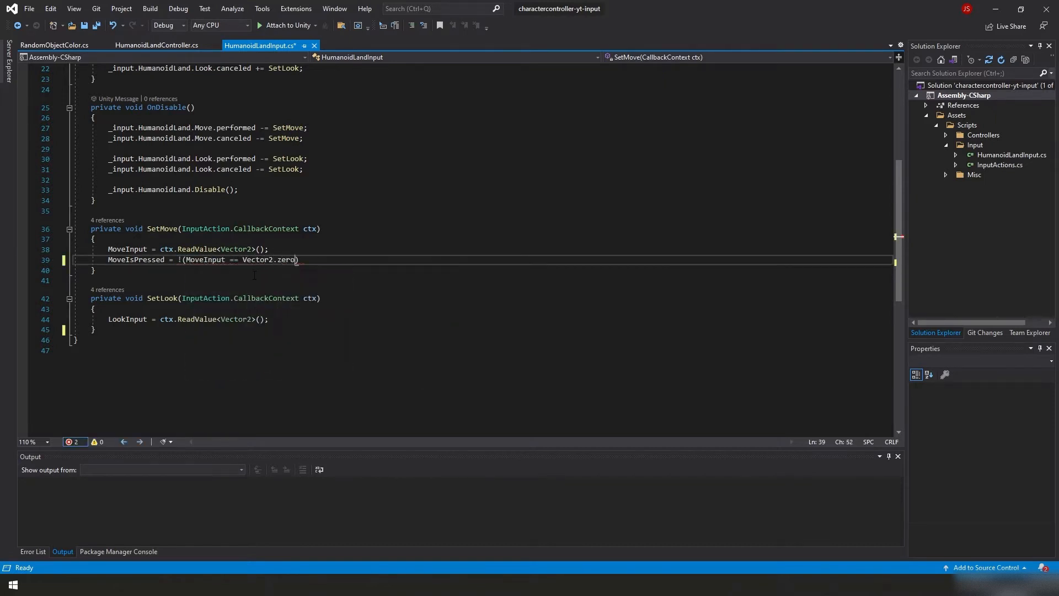
type(";")
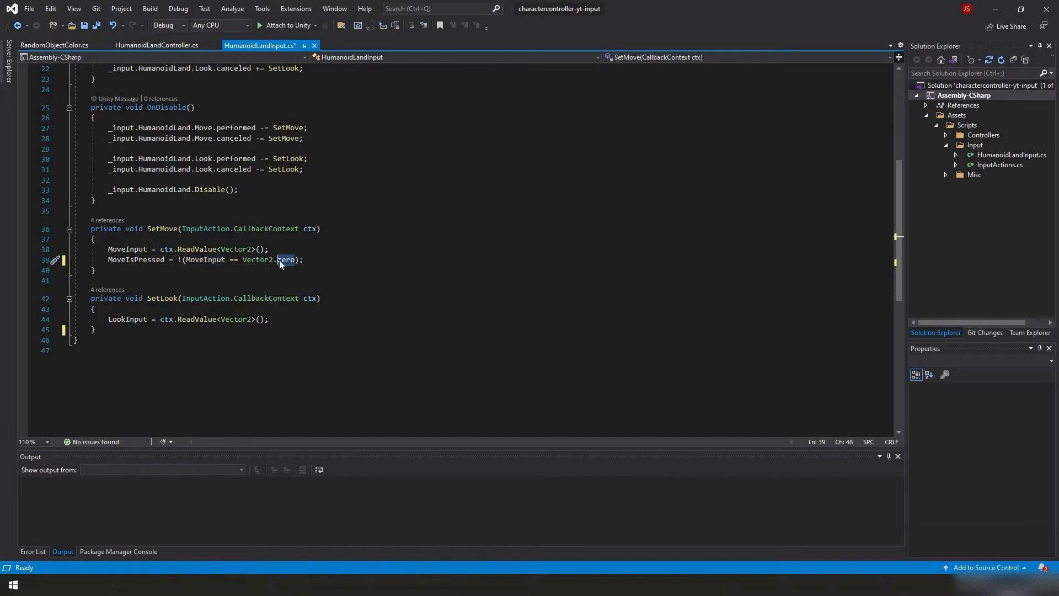
mouse_move(280, 263)
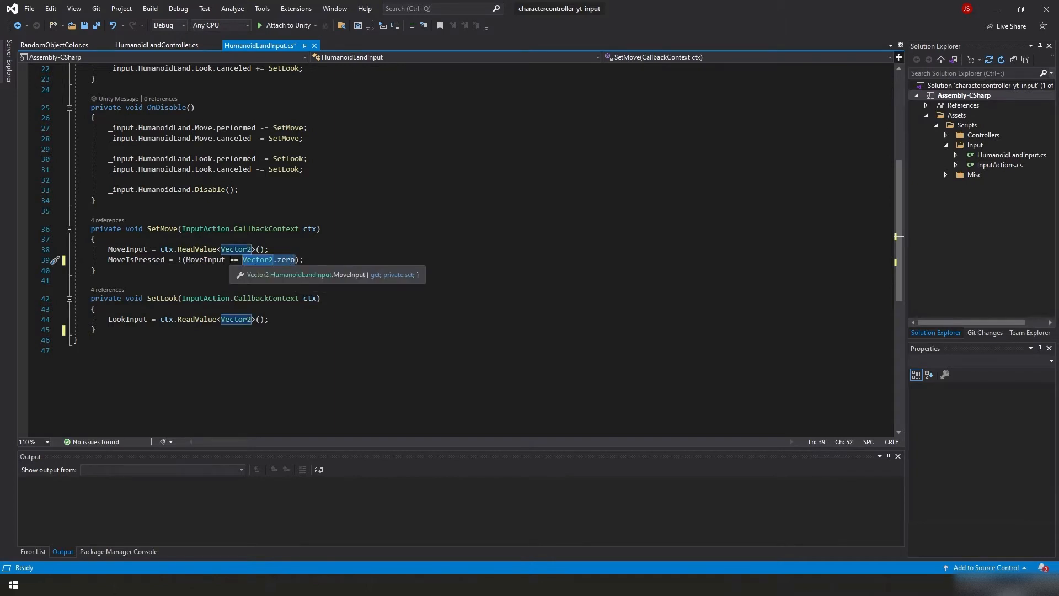
mouse_move(135, 259)
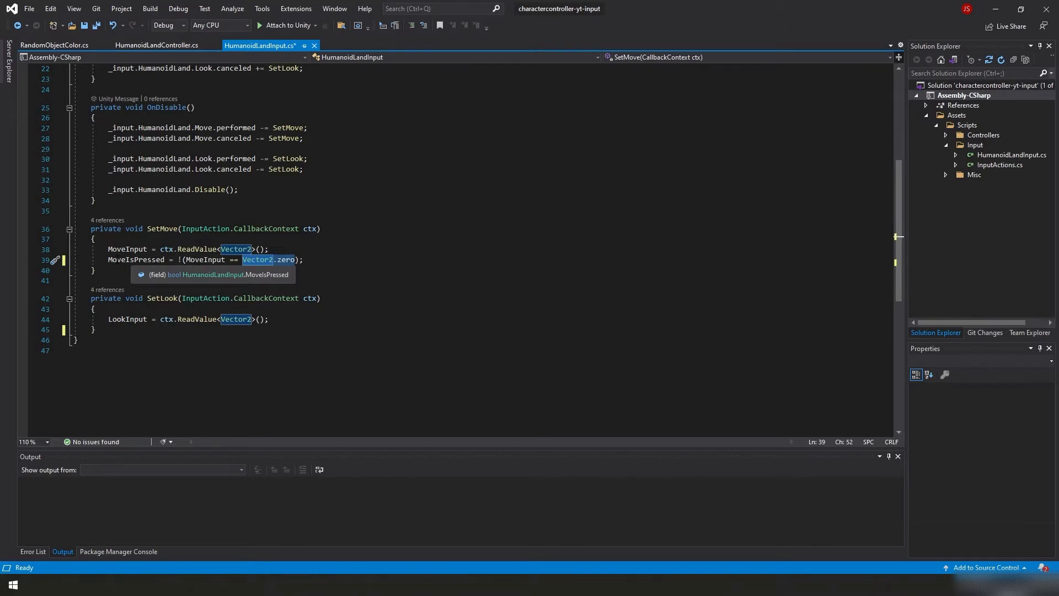
mouse_move(254, 260)
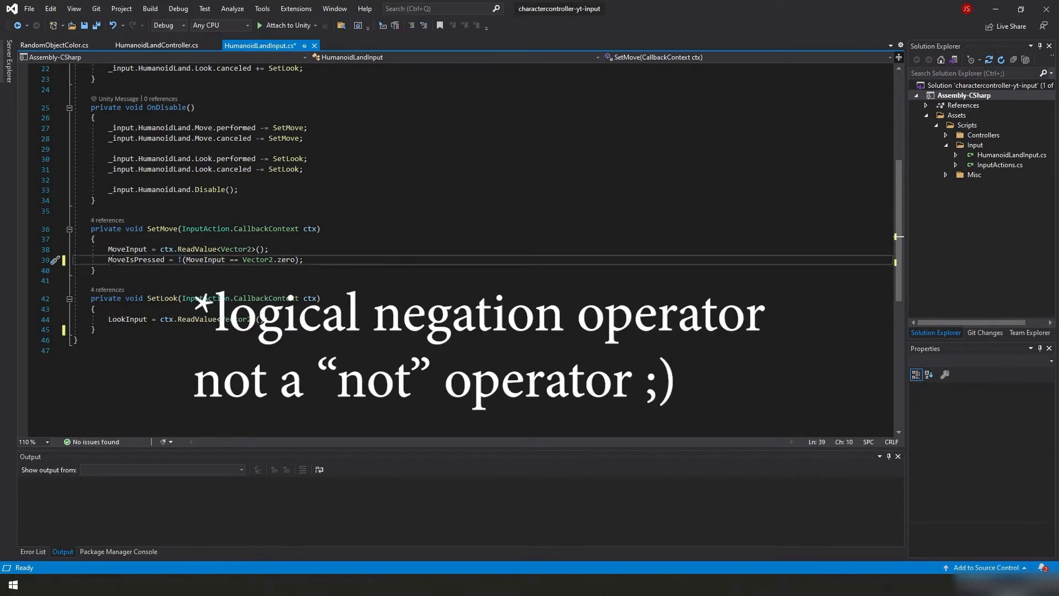
double_click(135, 259)
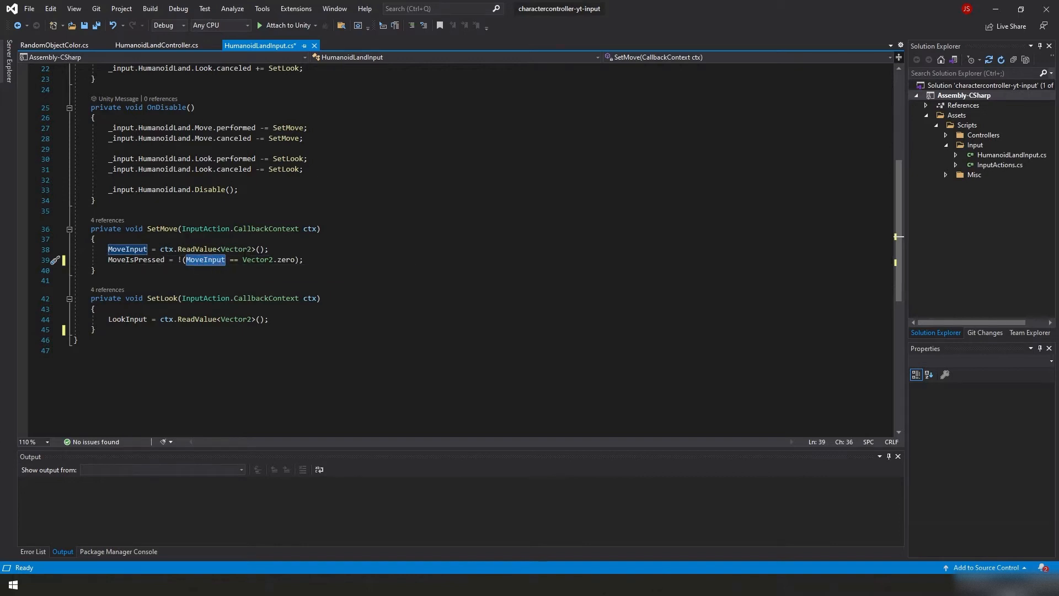
mouse_move(257, 259)
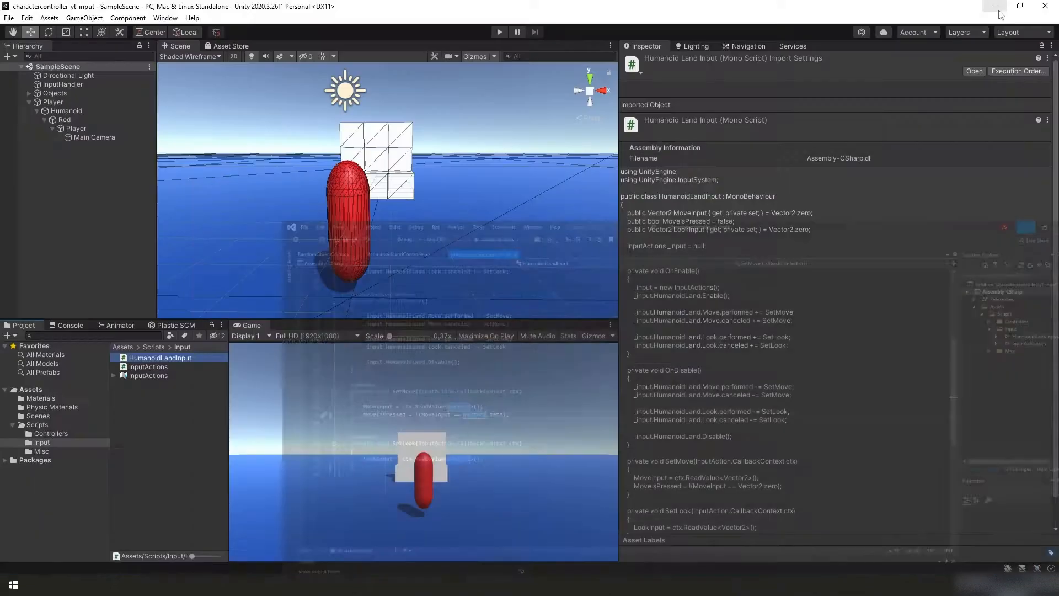
Inspect the Red object's components and open HumanoidLandController from Assets/Scripts/Controllers.
left_click(65, 137)
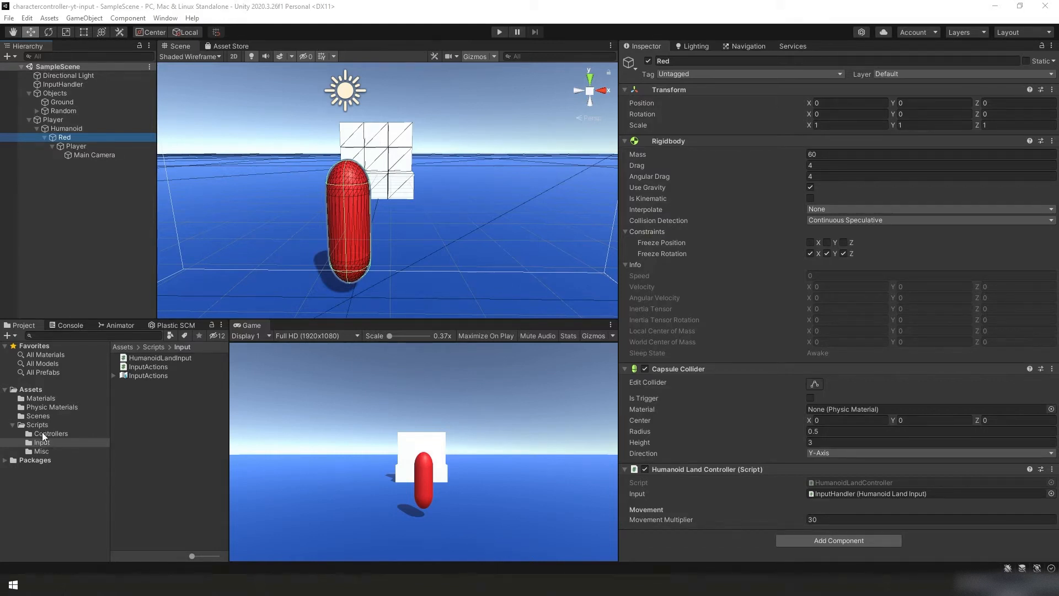
left_click(50, 433)
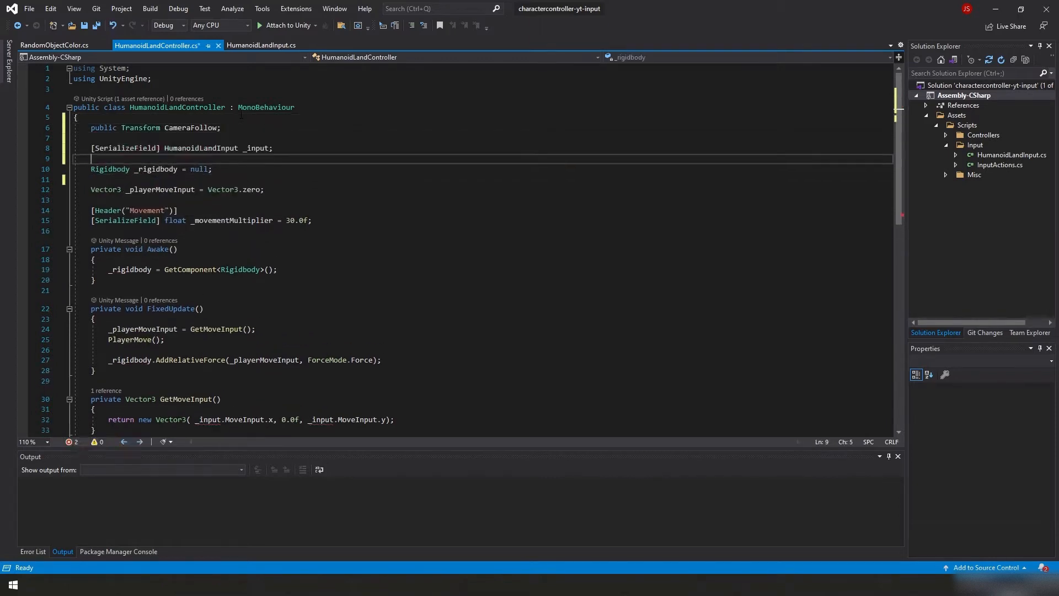
Declare Vector3 _playerLookInput = Vector3.zero, camera pitch 0.0f and serialized _rotationSpeedMultiplier 180.0f fields.
type("Vector3 _playerLookI")
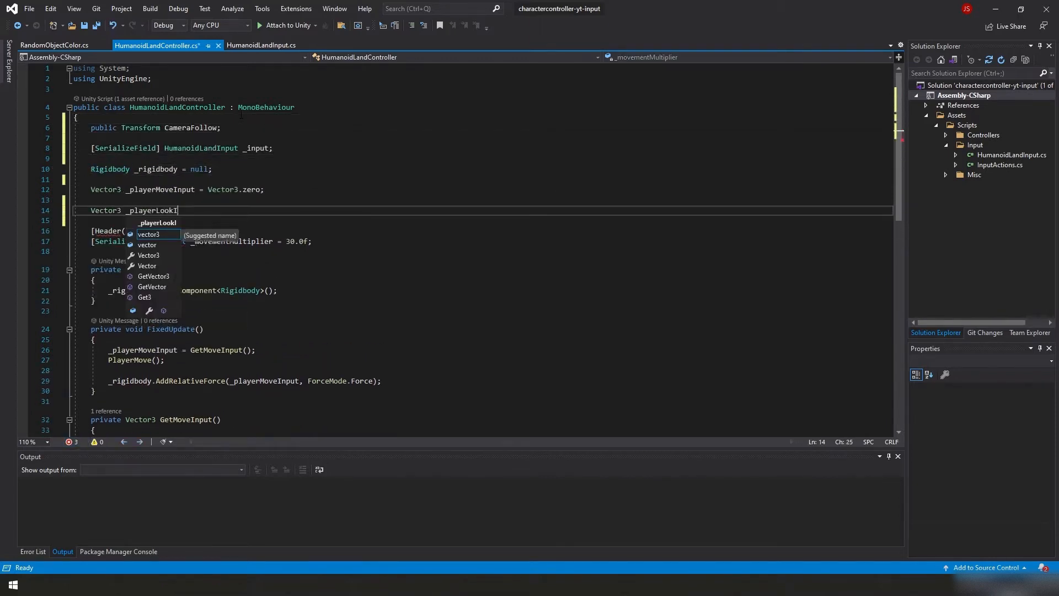
type("Input = Vector3.zero;")
type("float _cameraPitch")
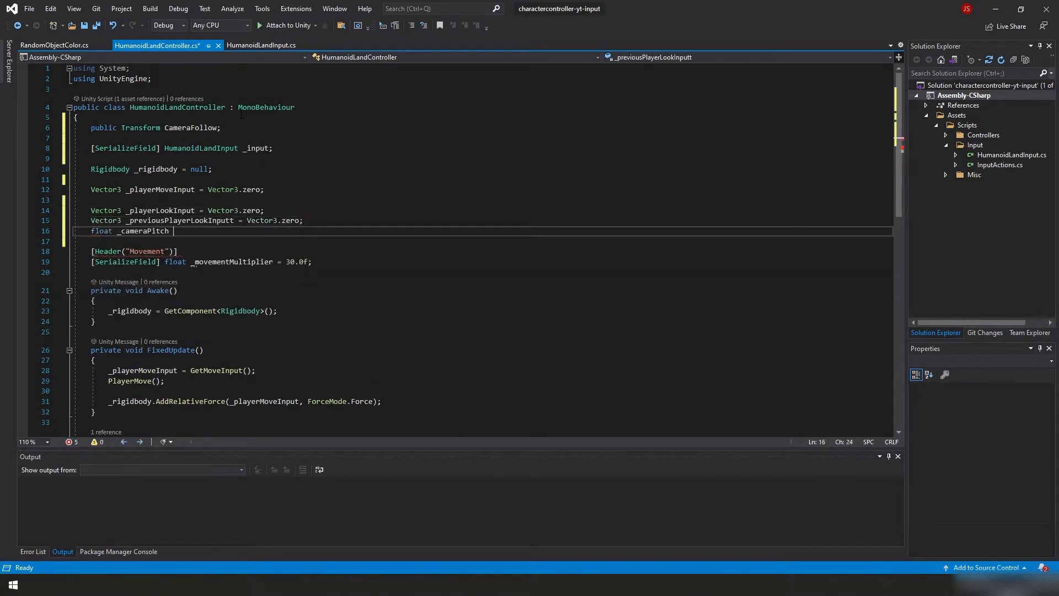
type("= 0.0f;")
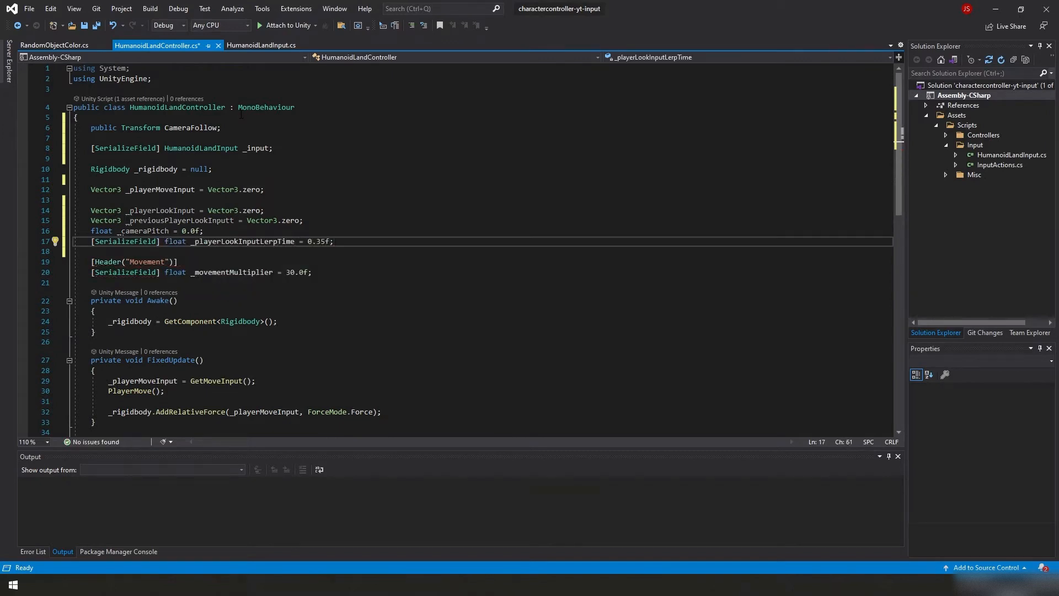
type("[SerializeField] float _rotationSpeedMultiplier")
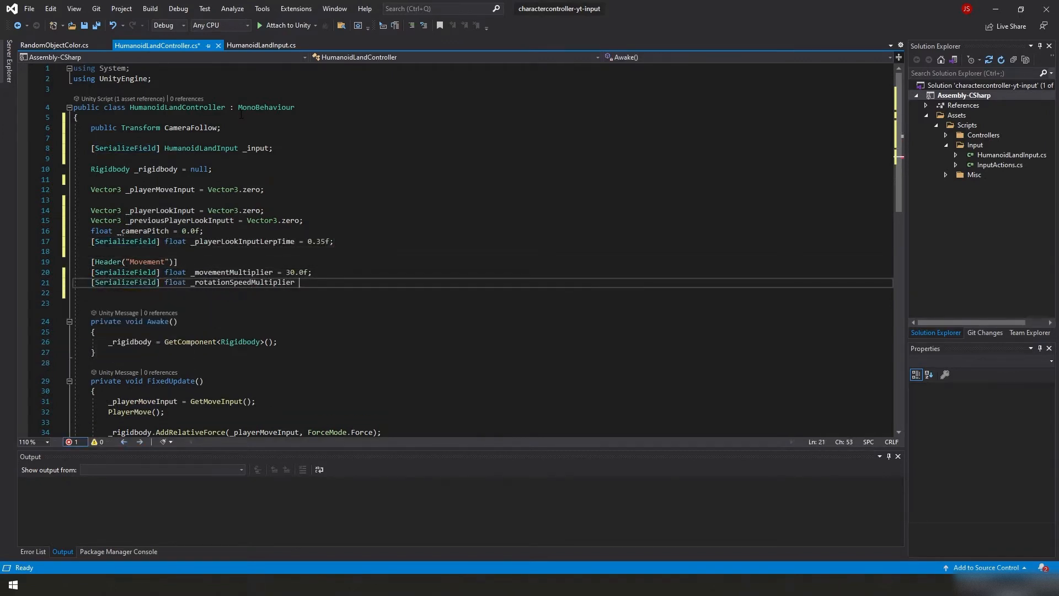
type("= 180.0f;")
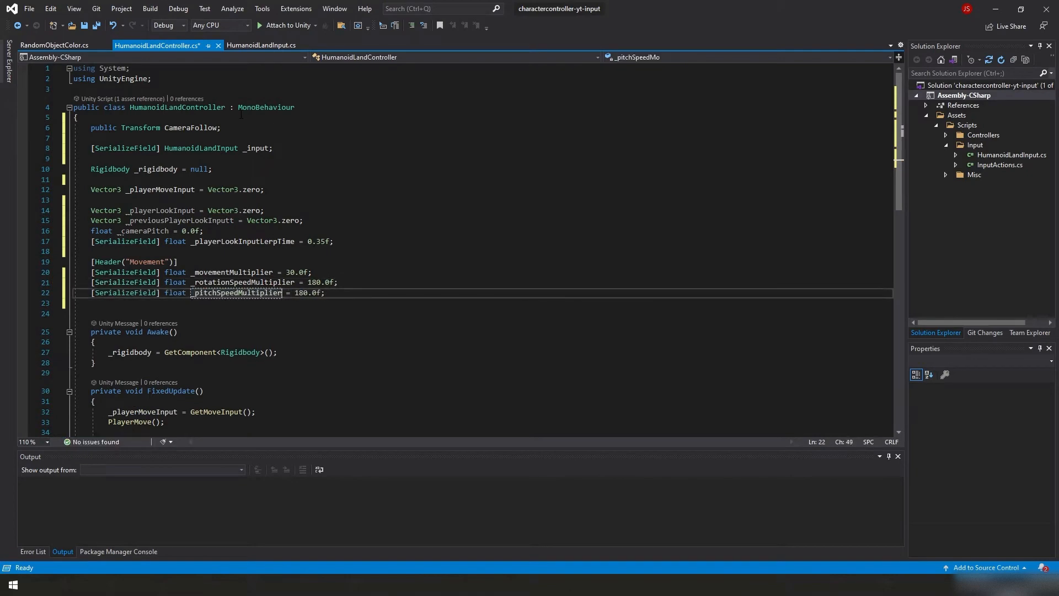
scroll("down", 3)
type("_playerLookInput = new Vector3()")
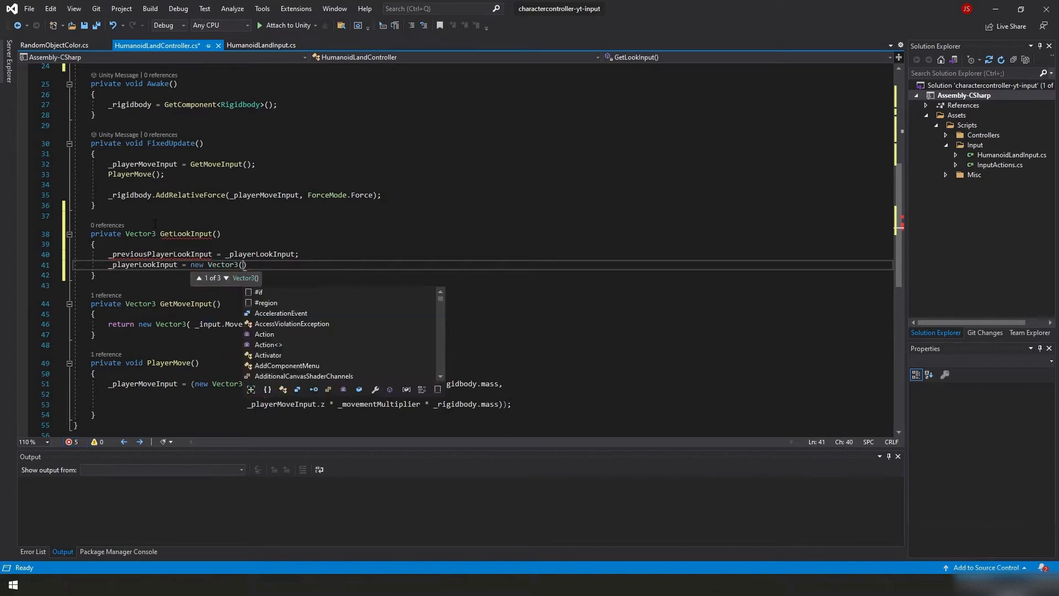
Add InvertMouseY to the input script and return Vector3.Lerp with Time.deltaTime and _playerLookInputLerpTime in GetLookInput.
left_click(262, 45)
type("public bool InvertMouseY { get; private }")
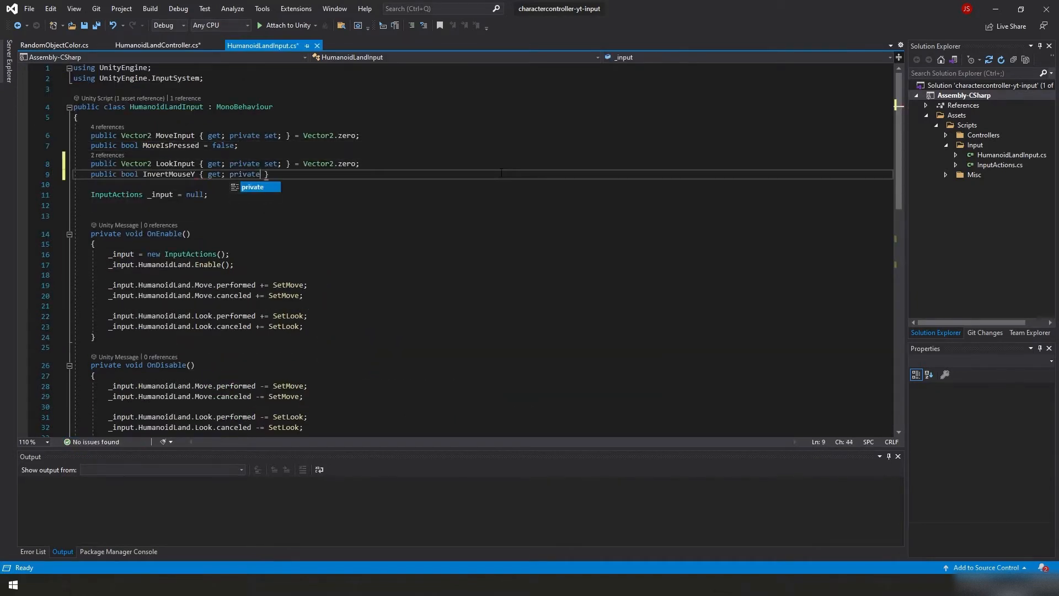
left_click(157, 45)
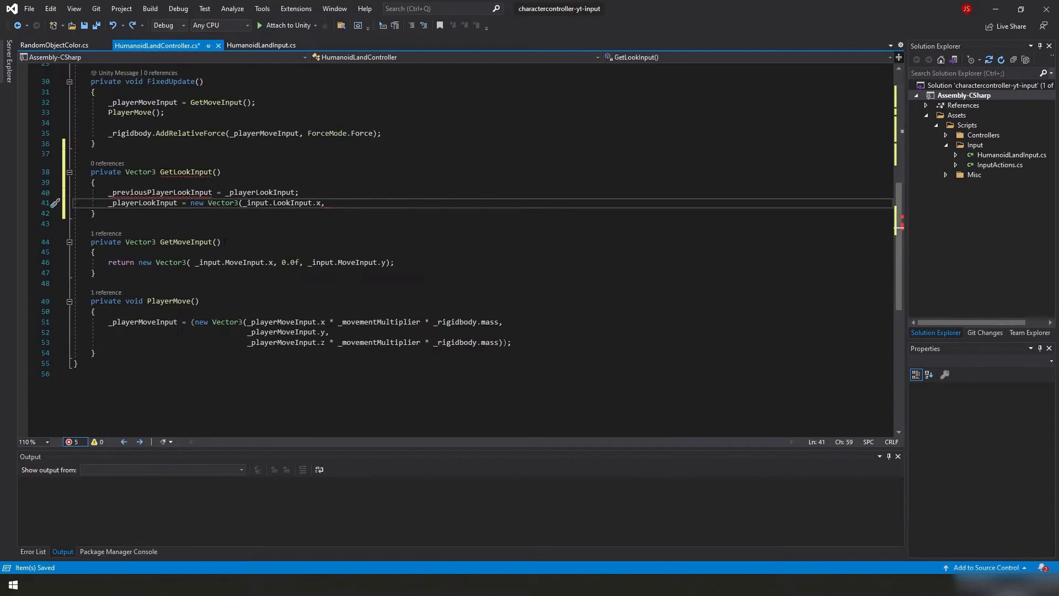
type("(")
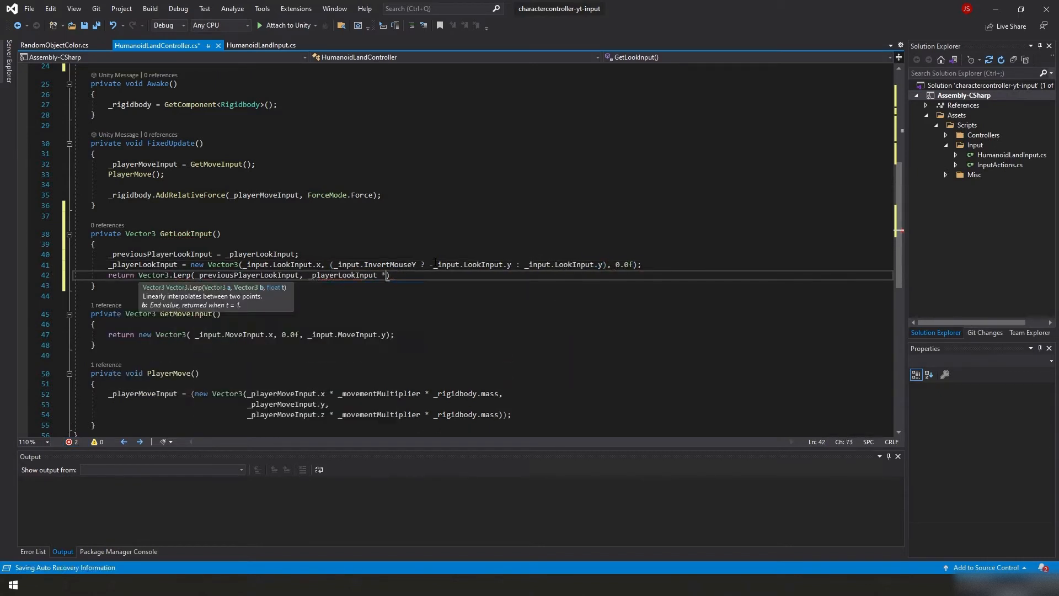
type("Time.deltaTime, _playerLookInputLerpTime")
type("private void PlayerLook(")
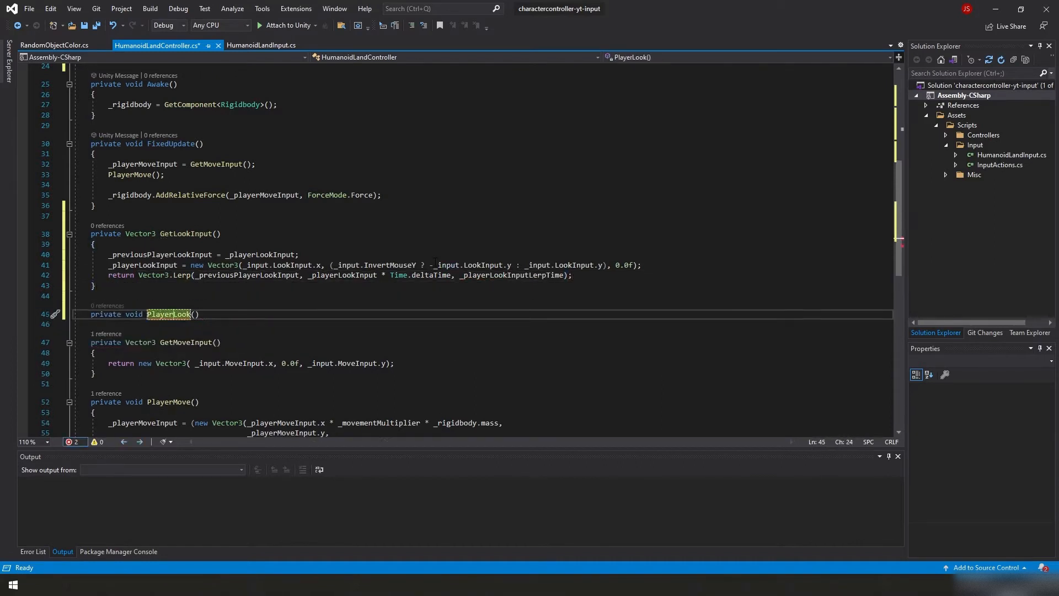
Write PlayerLook setting _rigidbody.rotation to Quaternion.Euler with only the yaw component.
type("_rigidbody.rotation = Quaternion.")
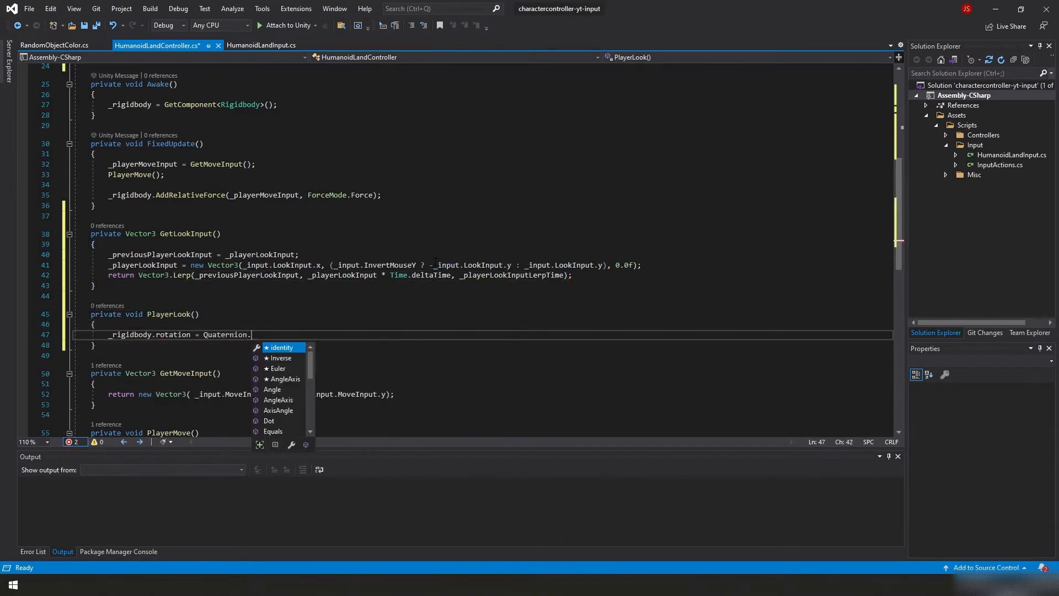
type("Euler(0.0f, _rigidbody.rotation.eulerAngles.y + (_playerLookInput.x * _rotationSpeedMultiplier")
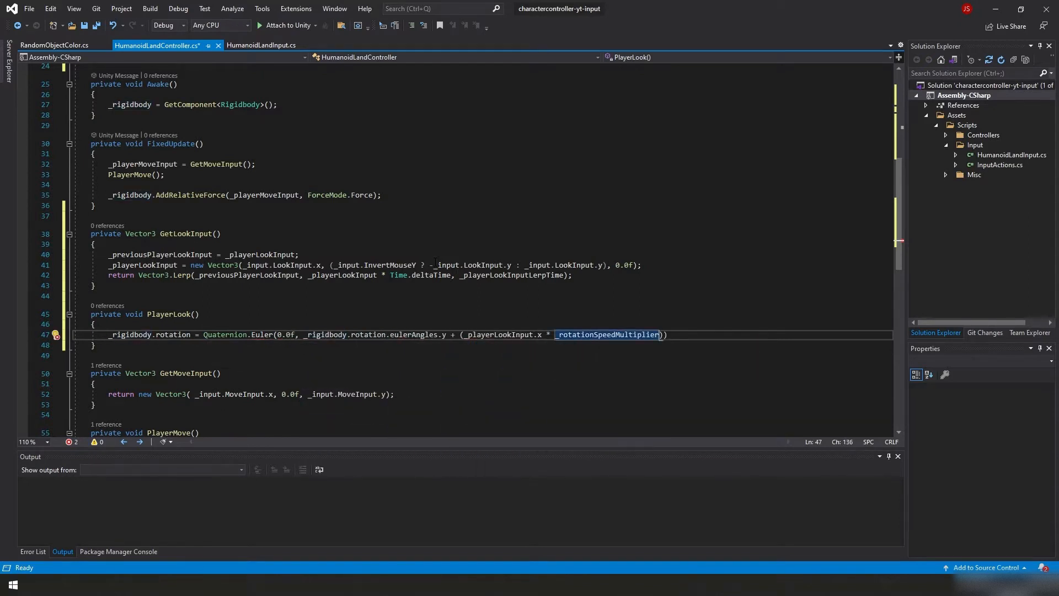
type("private void PitchCamera(")
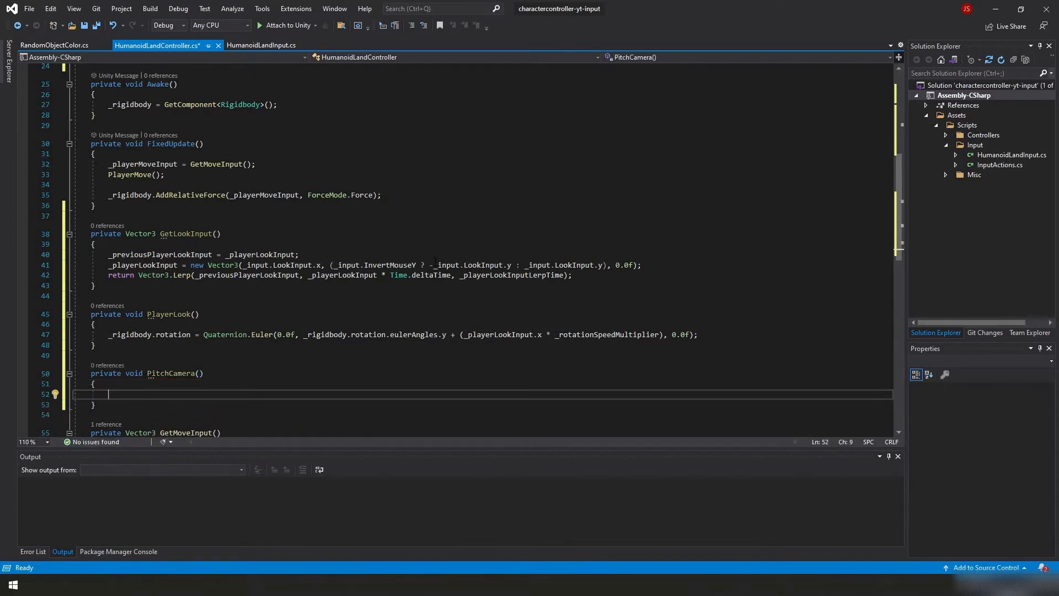
Write PitchCamera accumulating _cameraPitch, clamping it to ±89.9 and applying it to CameraFollow's rotation.
type("Vector3 rotationValues = CameraFollow.rotation.eulerAngles;")
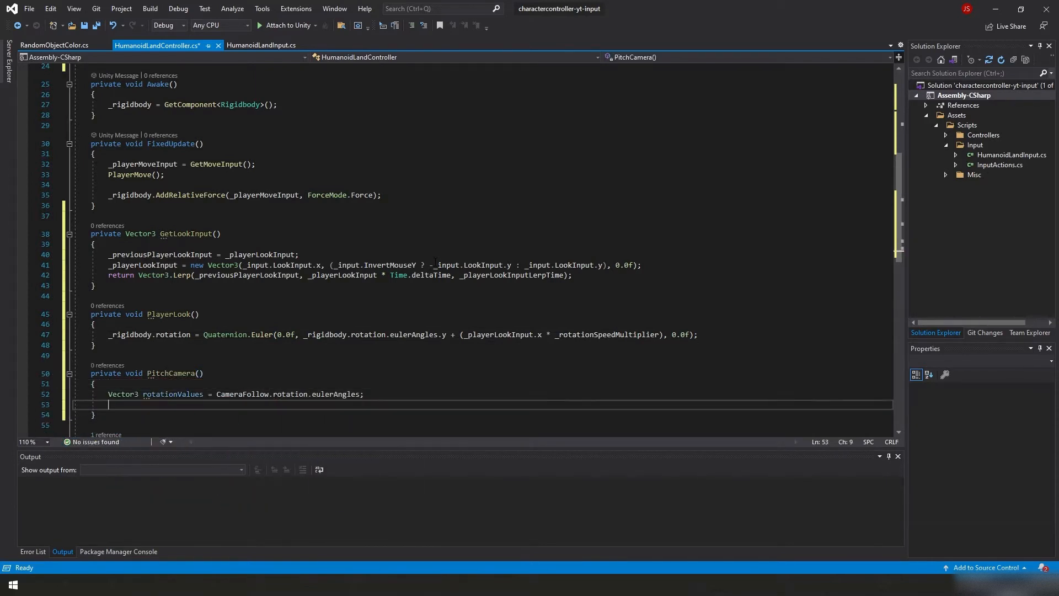
type("_cameraPitch += _playerLookInput.y * _pitchSpeedMultiplier;")
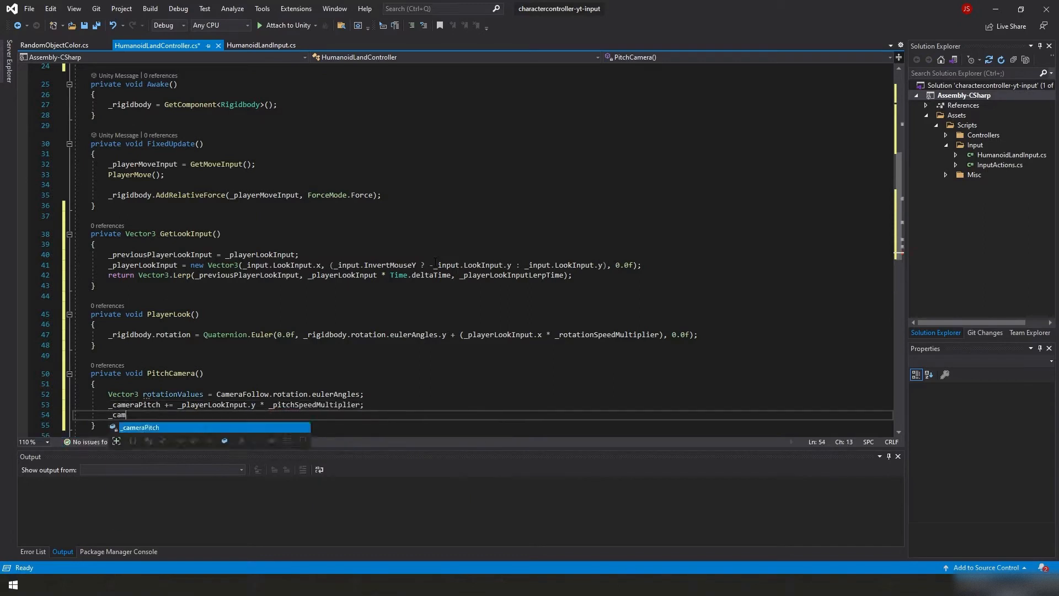
type("eraPitch = Mathf.Clamp(_cameraPitch, -89.9f, 89.9f);")
type("CameraFollow")
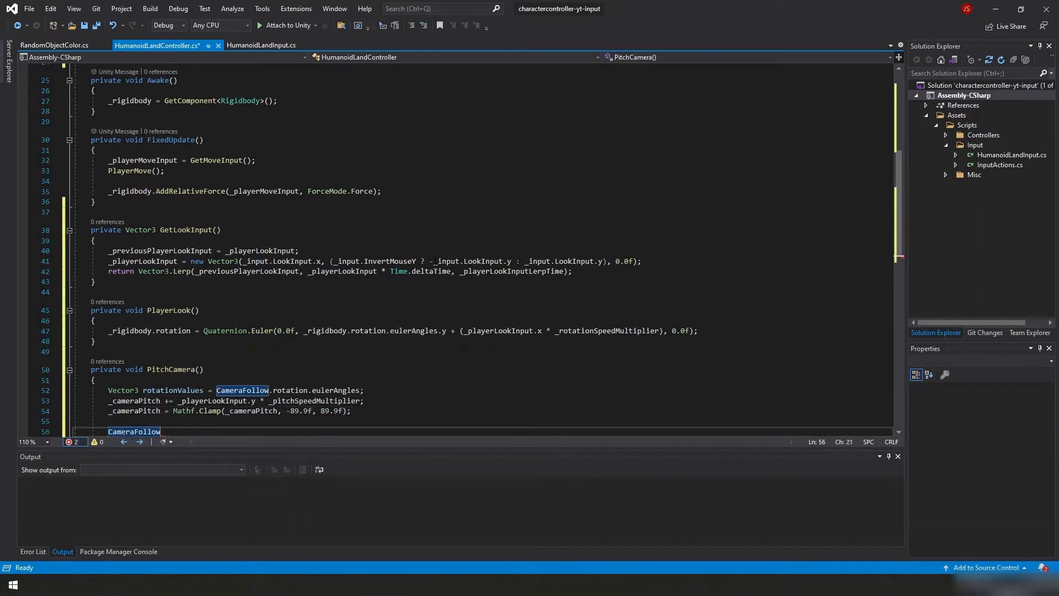
type(".rotation = Quaternion.Euler(_cameraPitch, rotat")
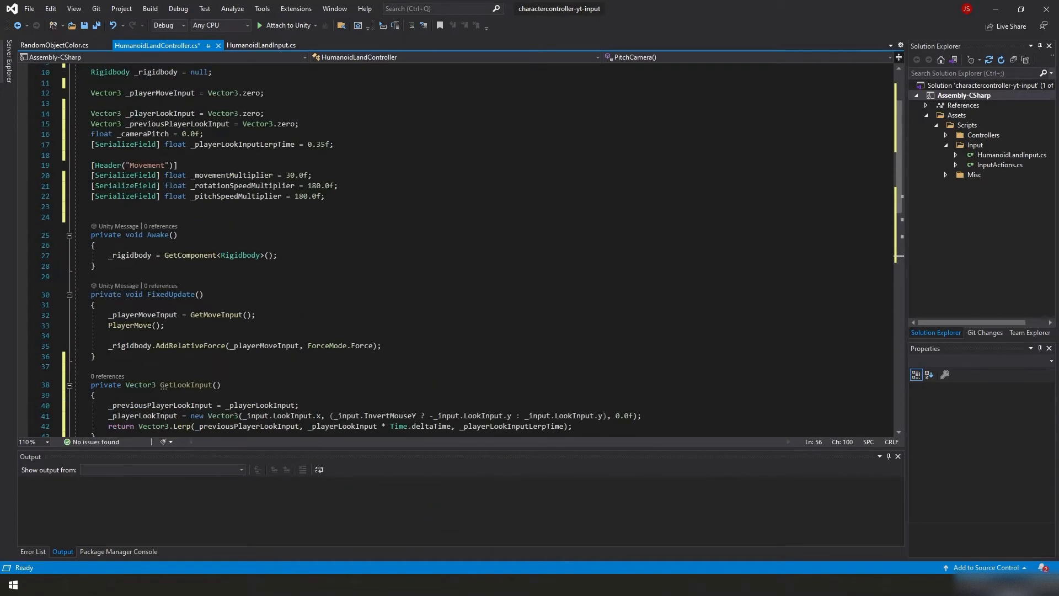
Call GetLookInput in FixedUpdate and declare the public CameraFollow Transform field.
type("_playerLookInput = GetLookInput();")
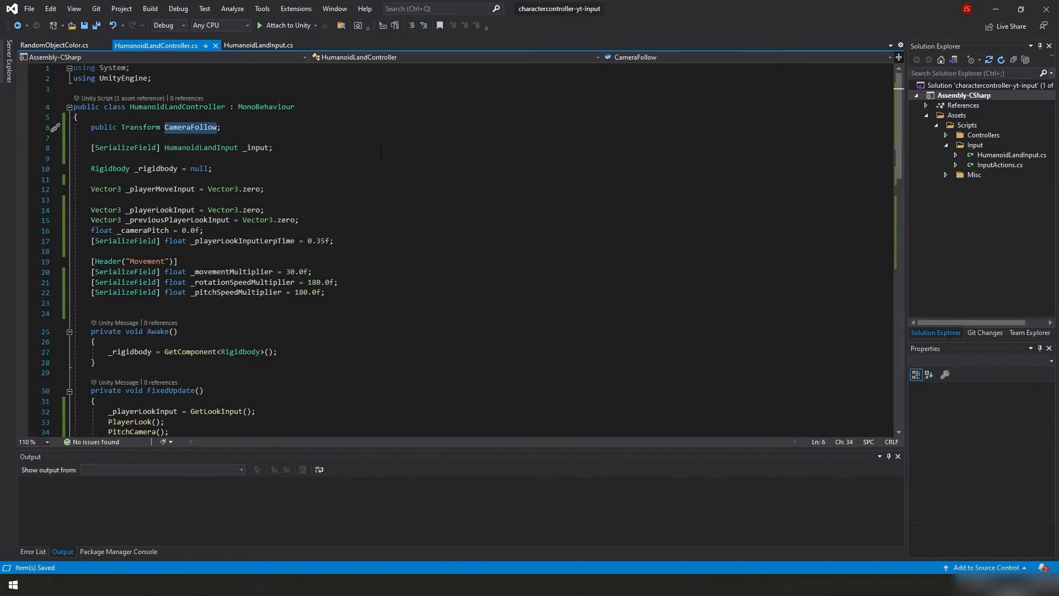
double_click(189, 127)
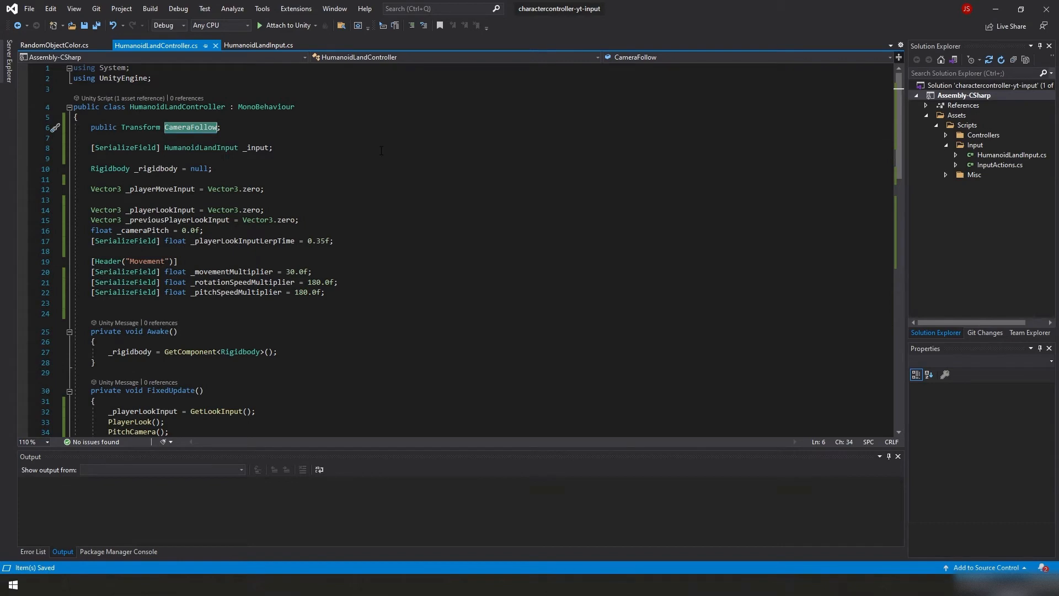
mouse_move(917, 5)
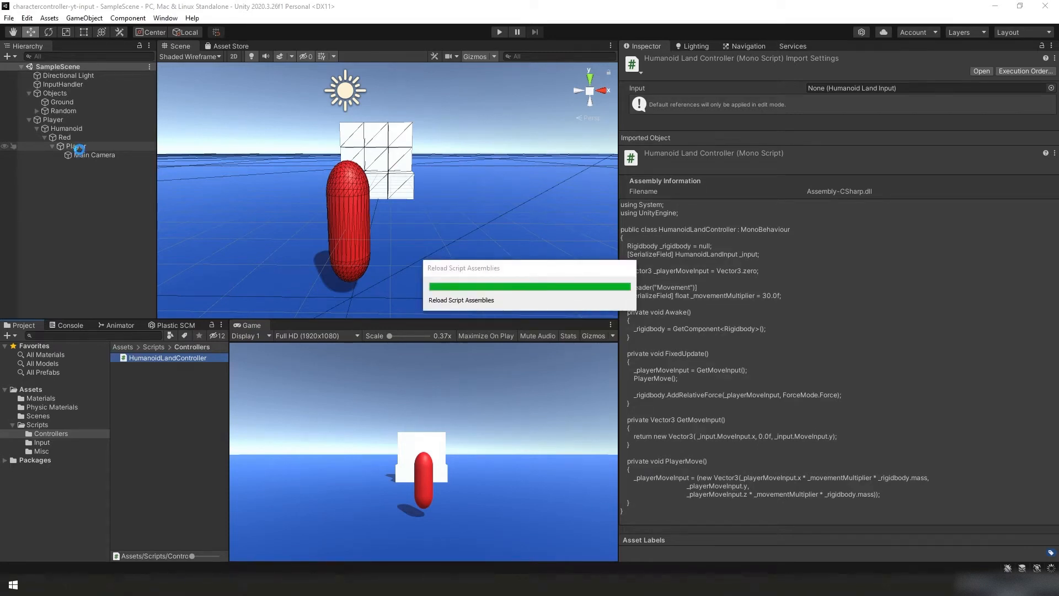
Create an empty child under Player and rename it CameraFollow.
left_click(76, 146)
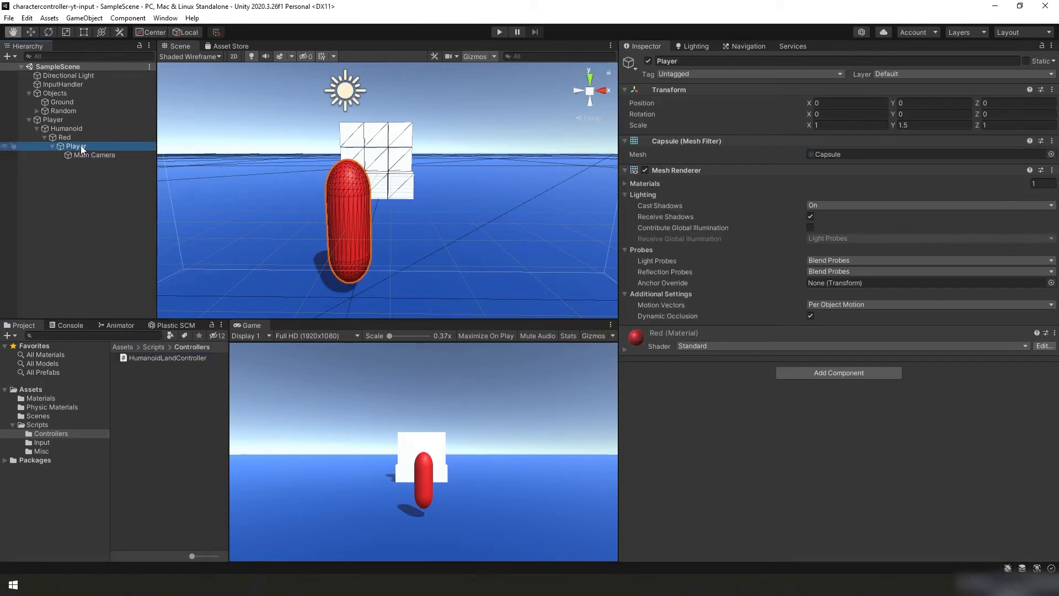
left_click(114, 278)
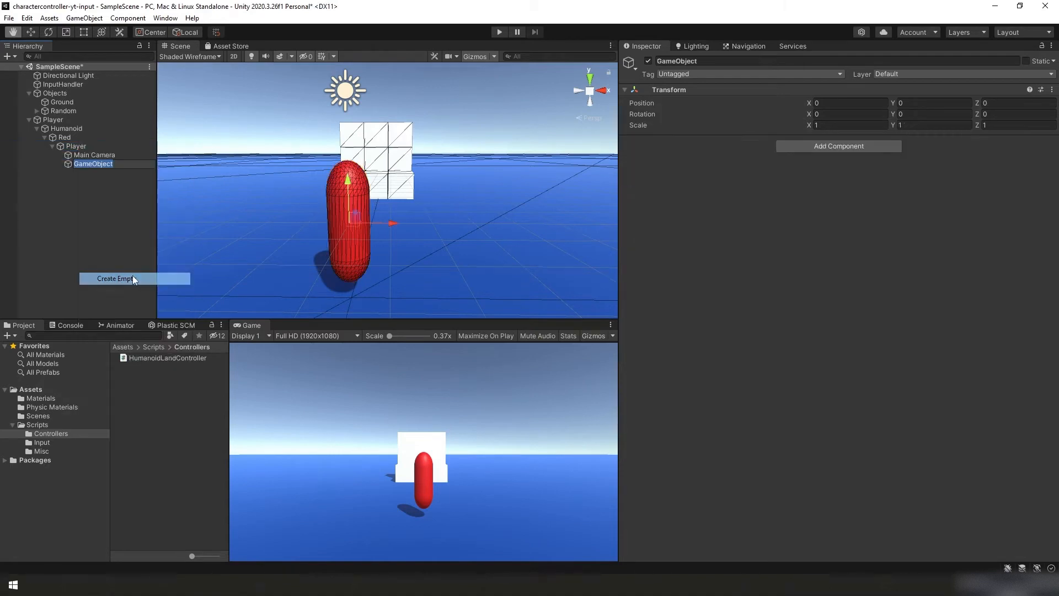
left_click(116, 278)
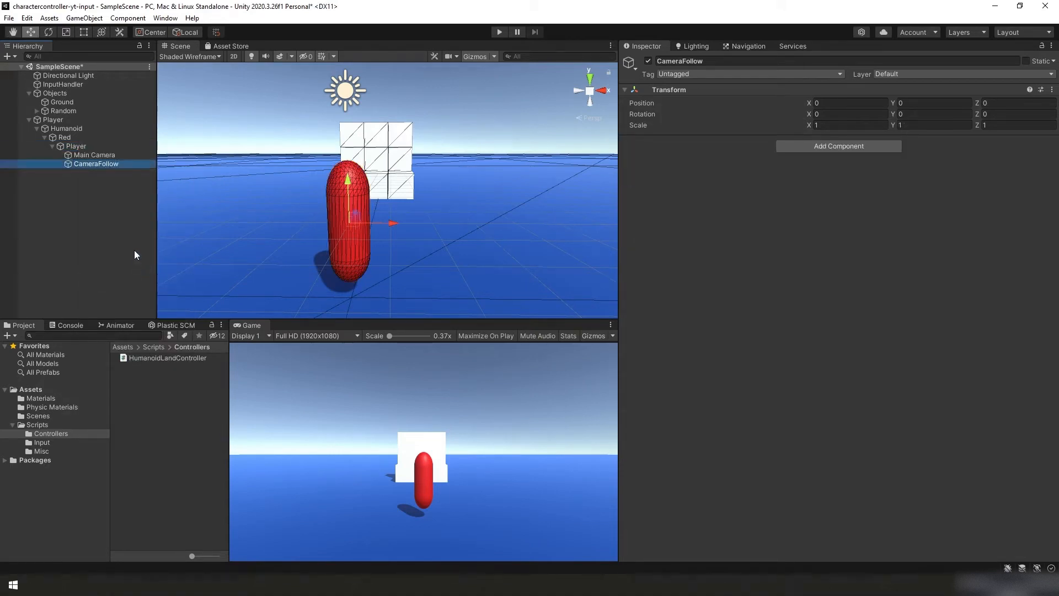
Nest Main Camera inside CameraFollow and reselect the Red object.
left_click(95, 155)
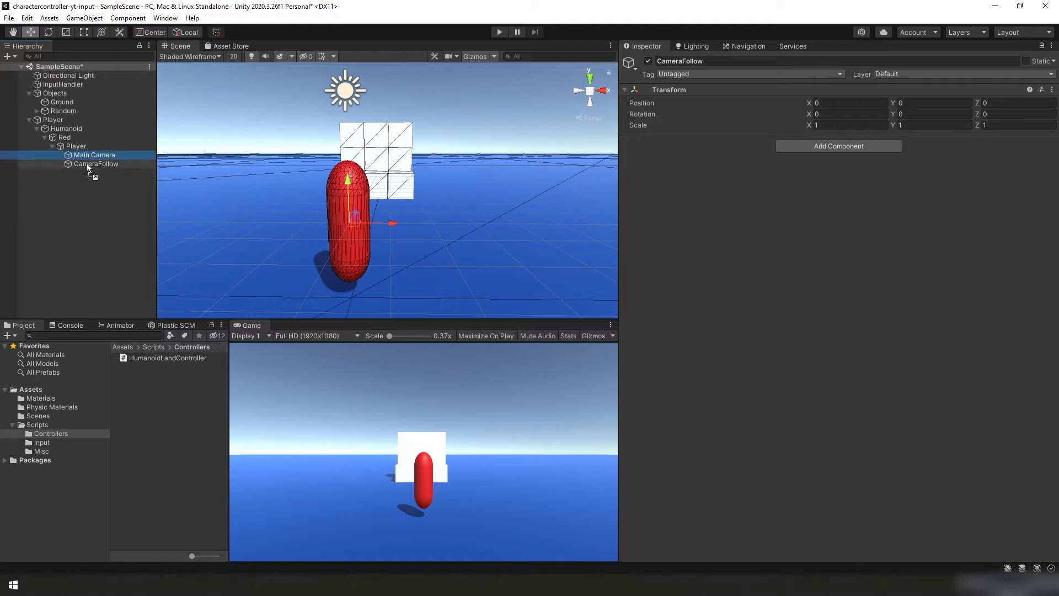
left_click(101, 164)
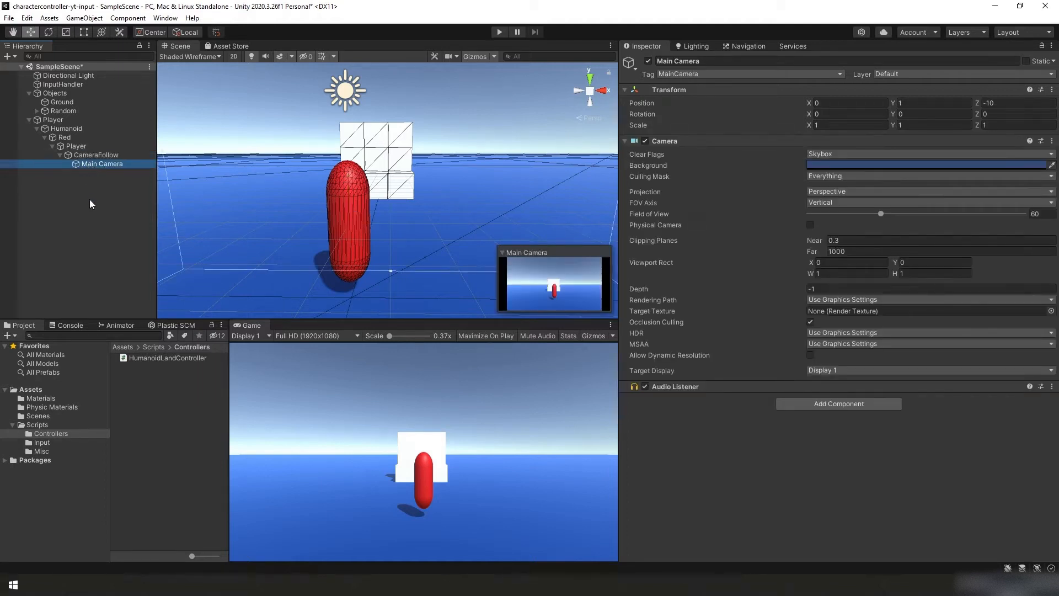
left_click(96, 154)
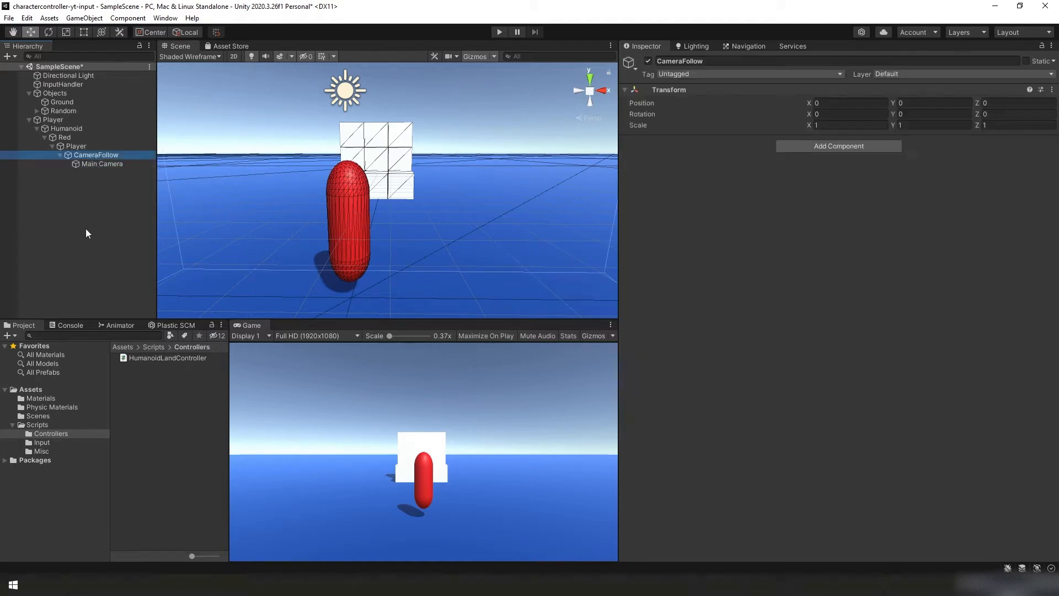
mouse_move(122, 151)
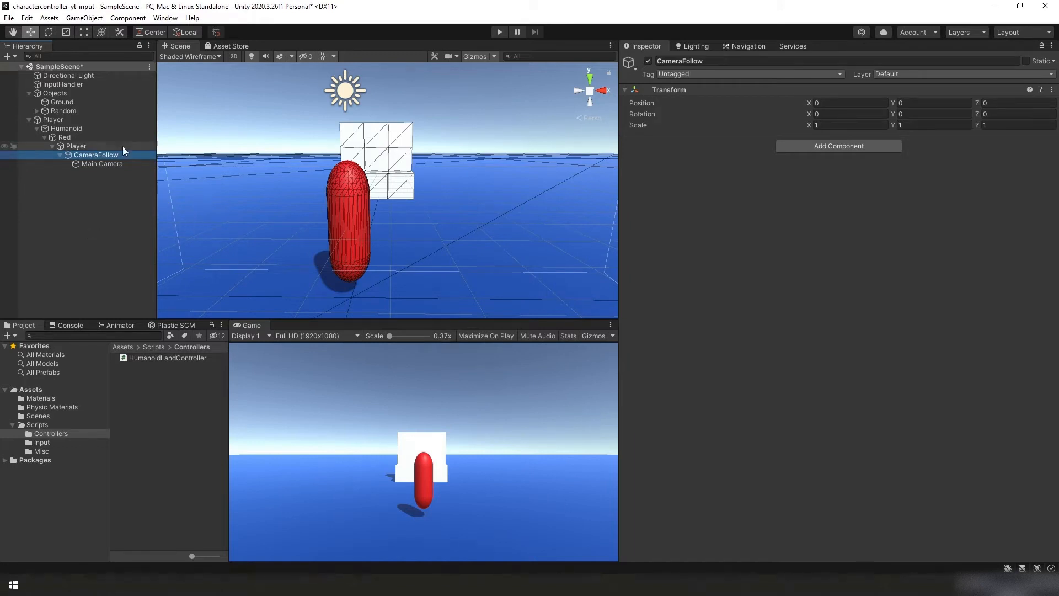
left_click(64, 137)
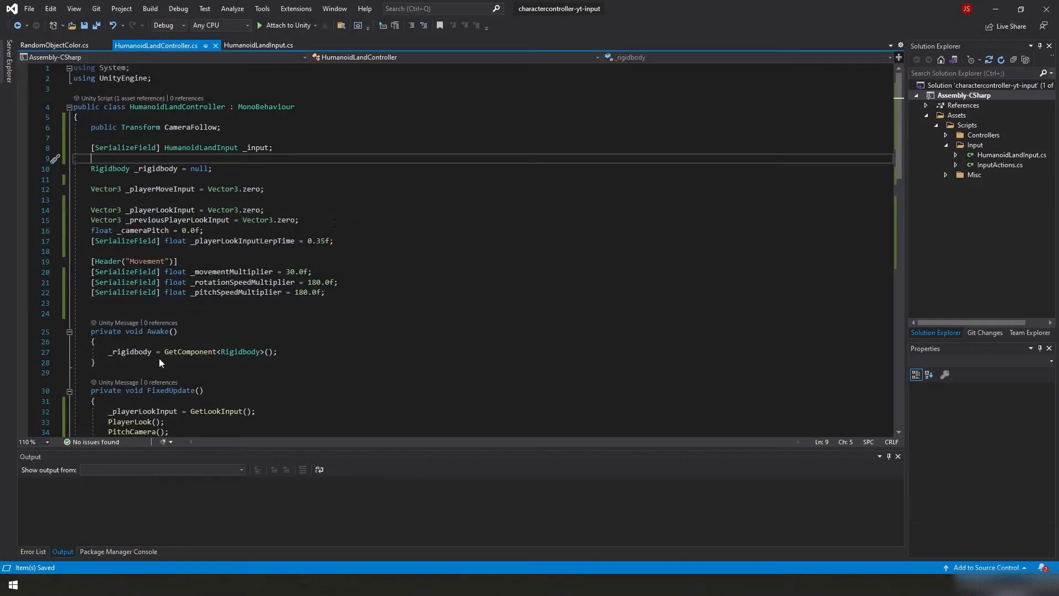
Assign the CameraFollow transform to Red's Humanoid Land Controller Camera Follow slot.
left_click(221, 128)
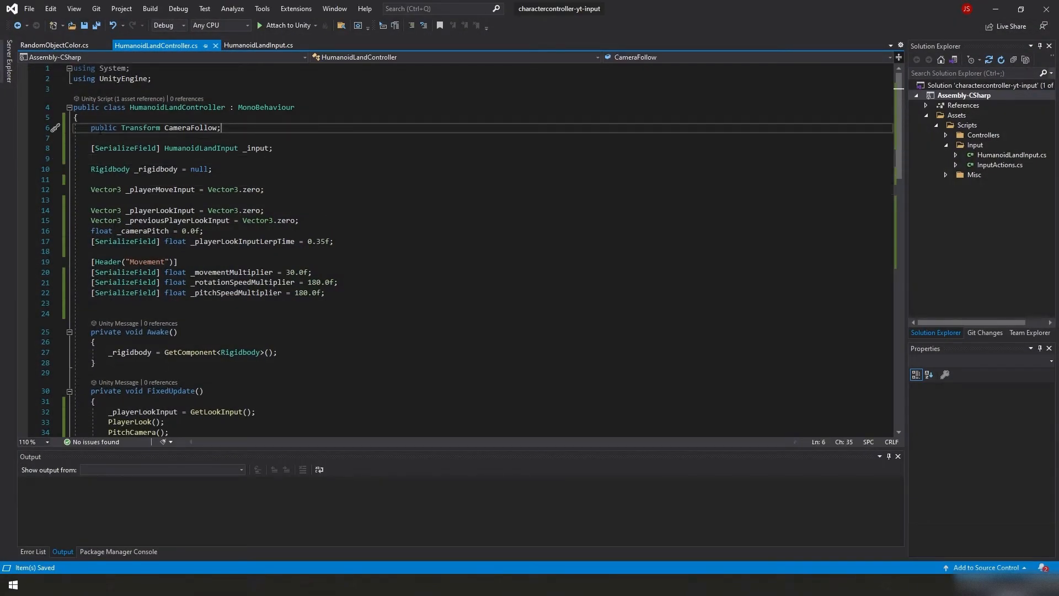
double_click(102, 128)
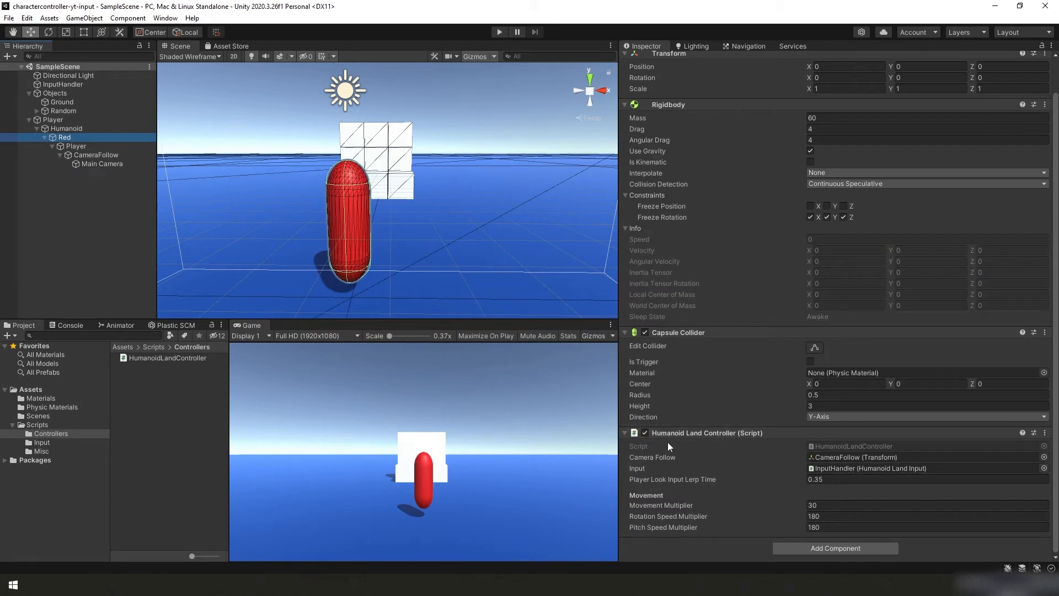
mouse_move(792, 477)
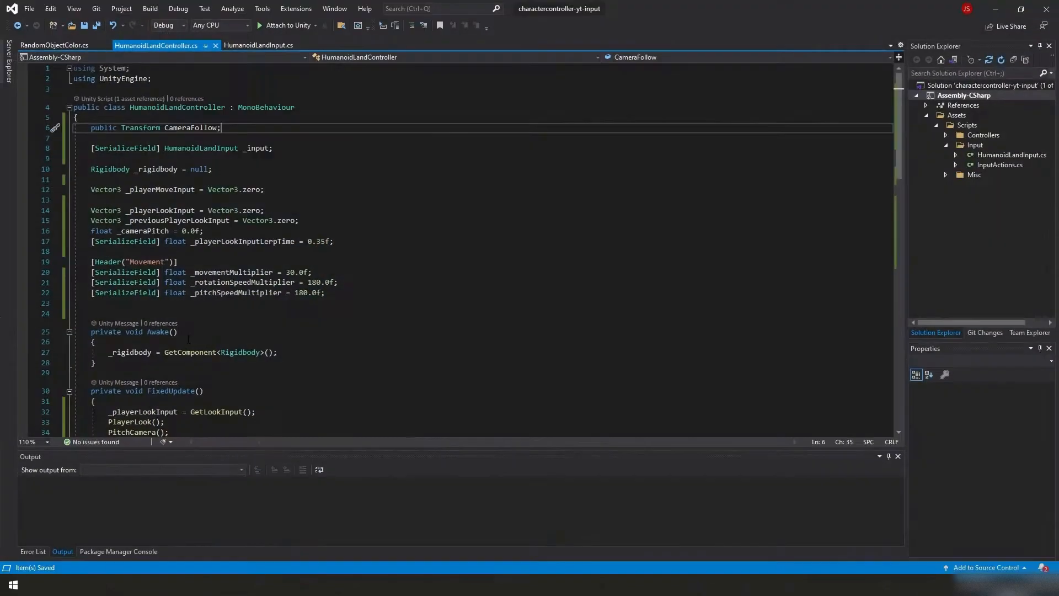
double_click(103, 128)
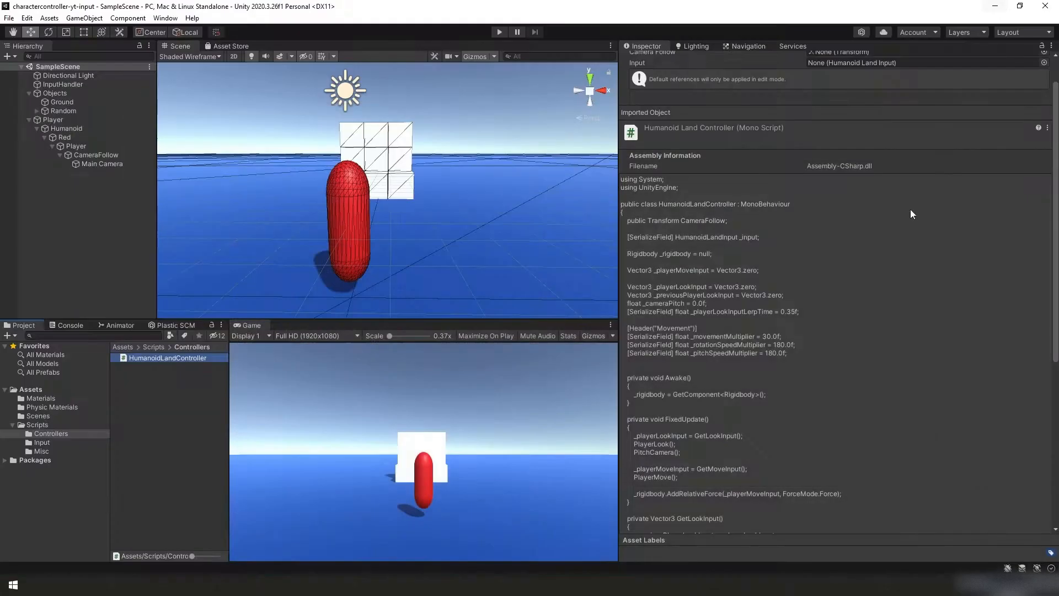
left_click(65, 137)
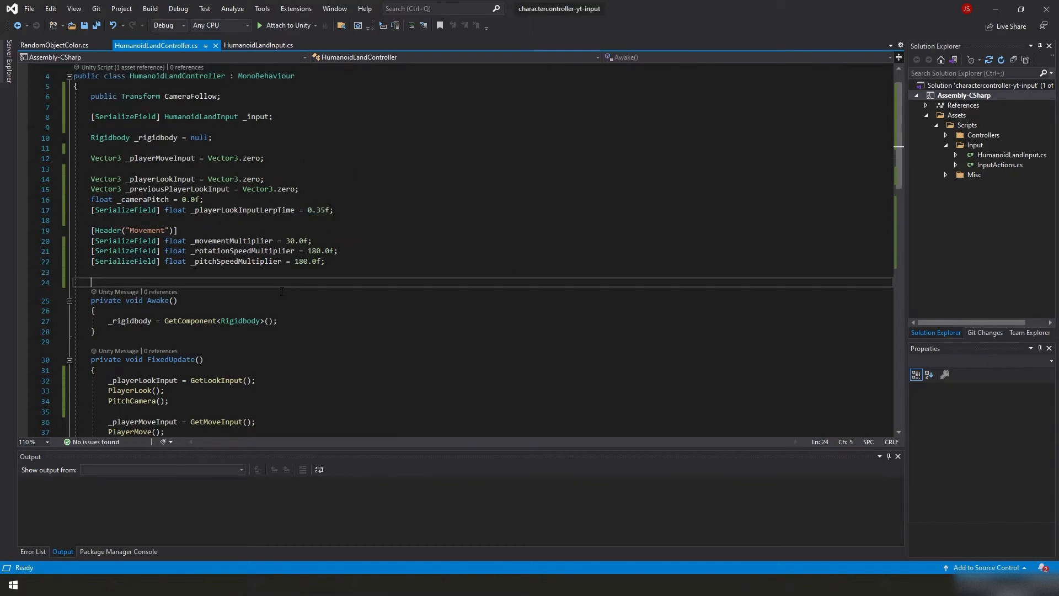
scroll("down", 3)
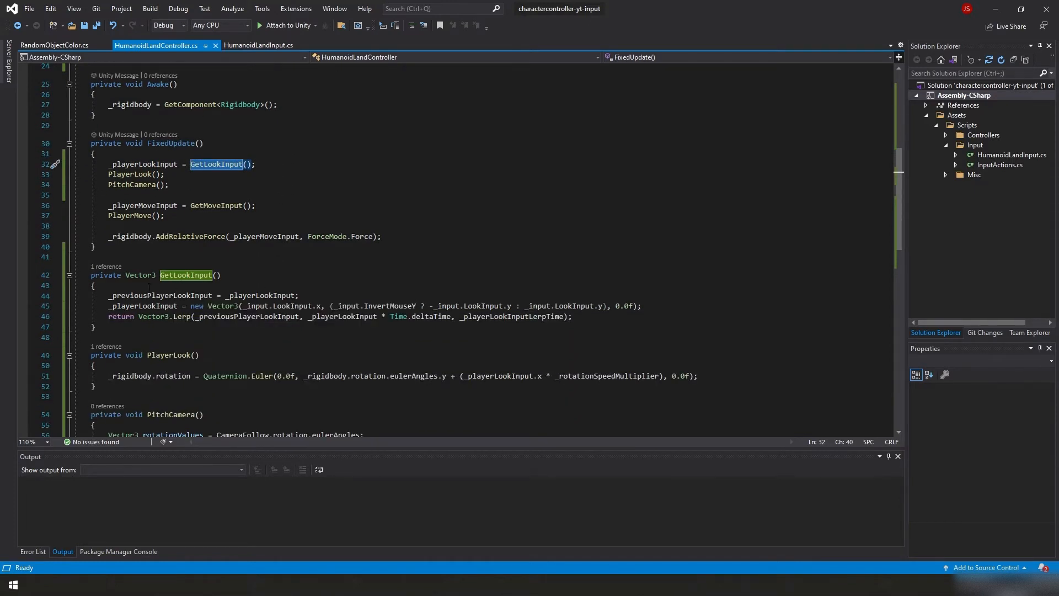
double_click(161, 296)
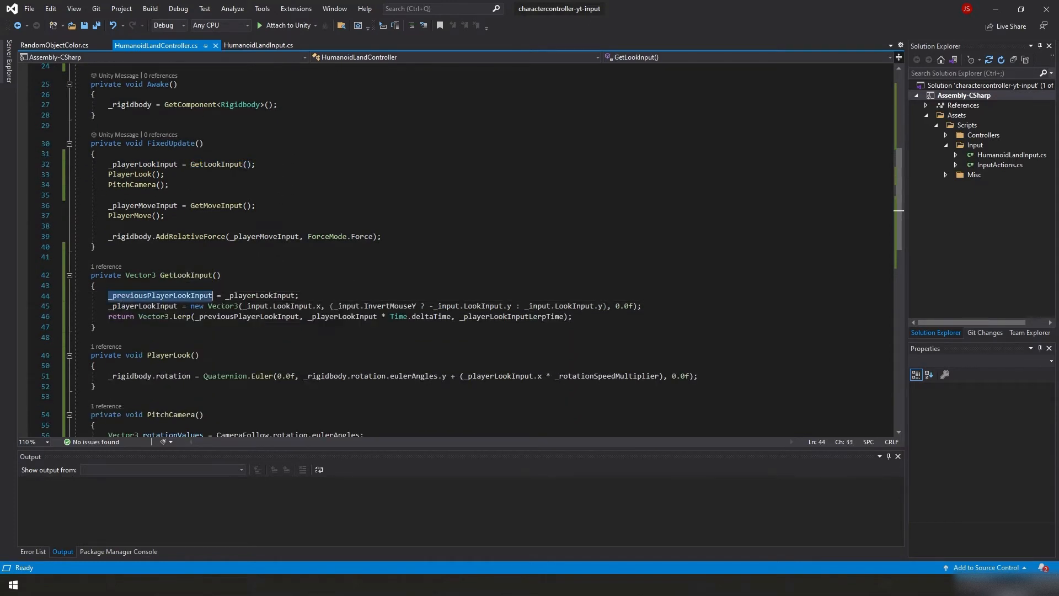
mouse_move(161, 295)
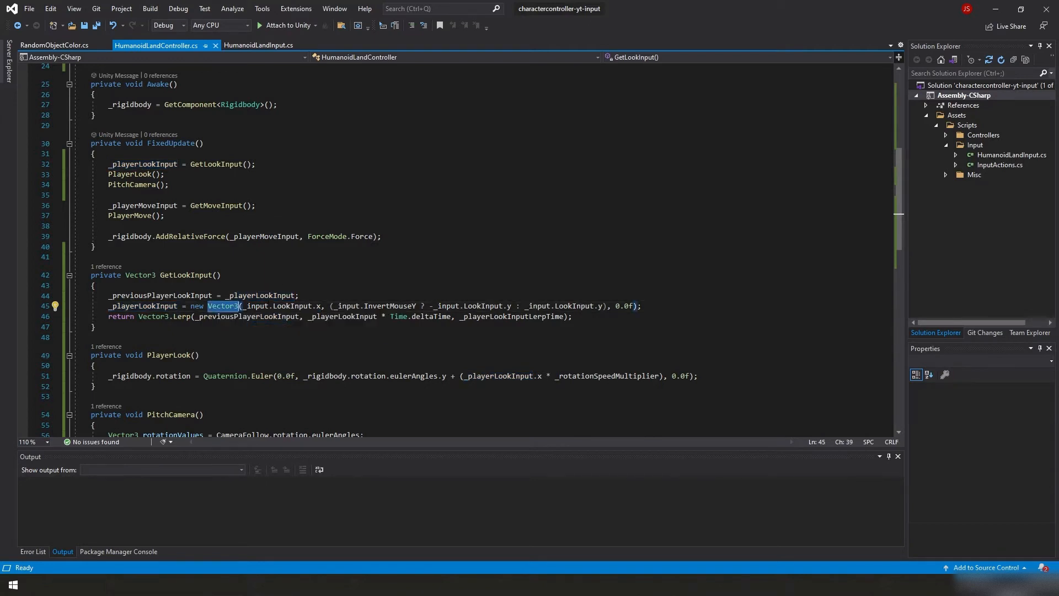
left_click(299, 296)
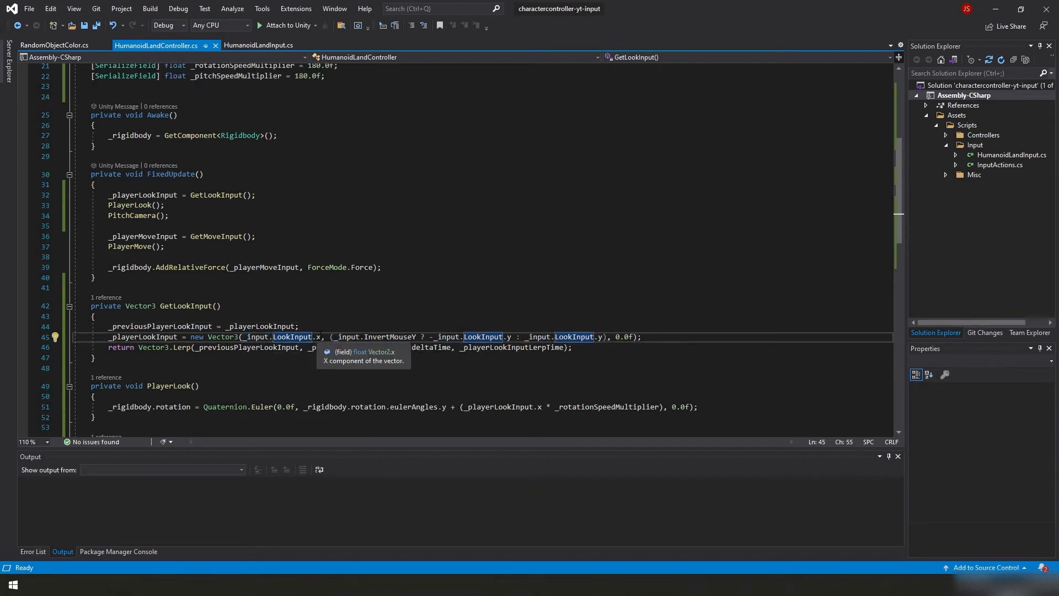
mouse_move(255, 336)
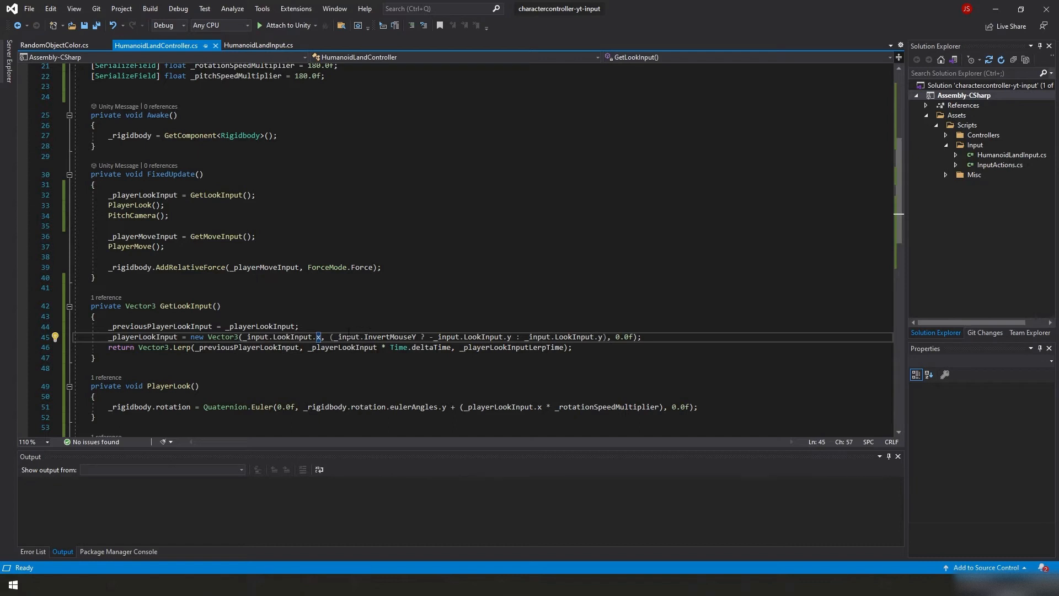
left_click_drag(329, 336, 603, 337)
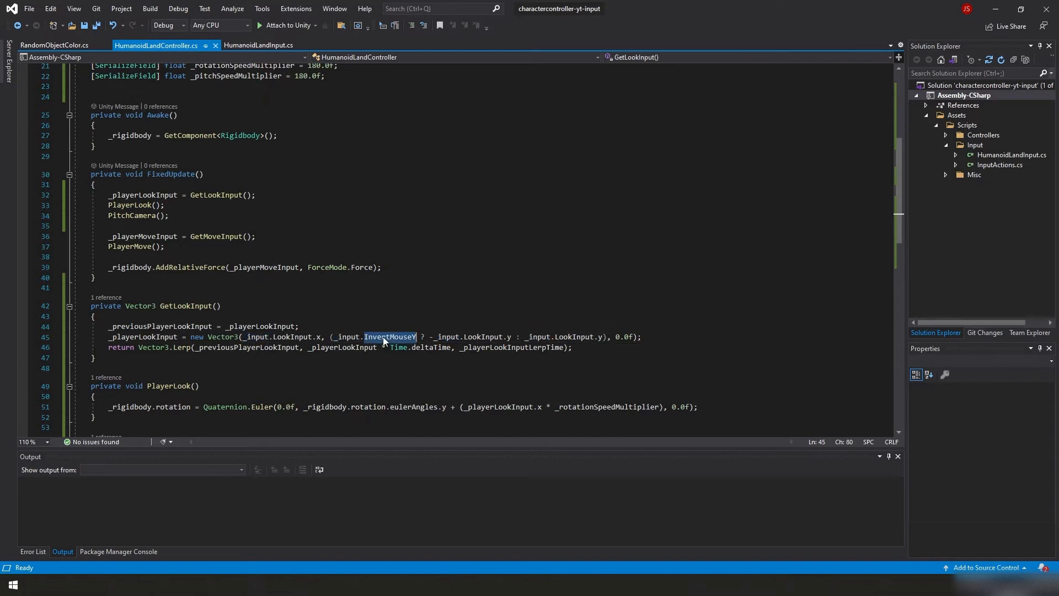
double_click(389, 336)
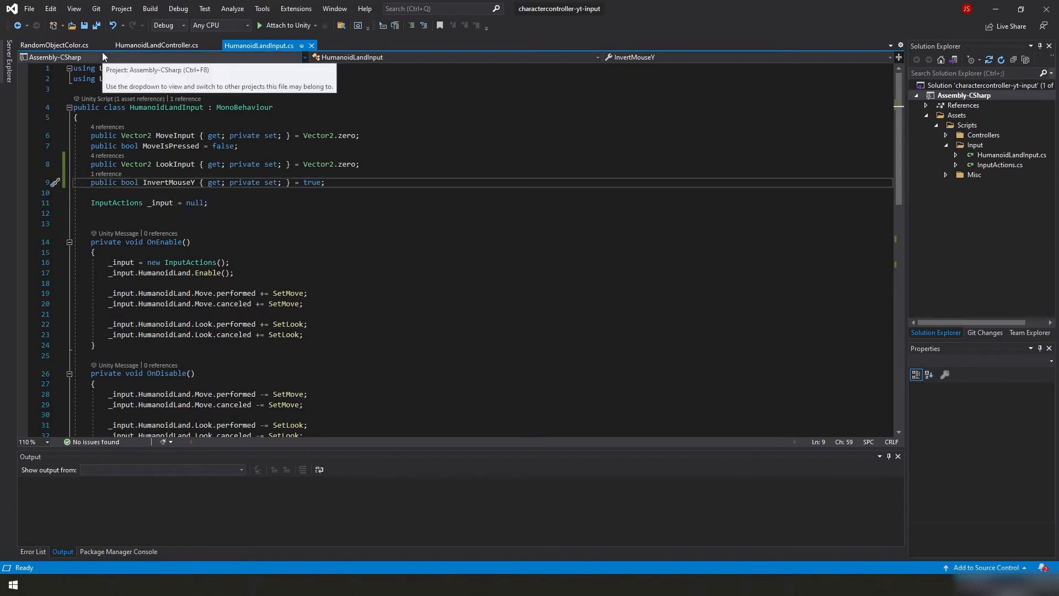
left_click(156, 45)
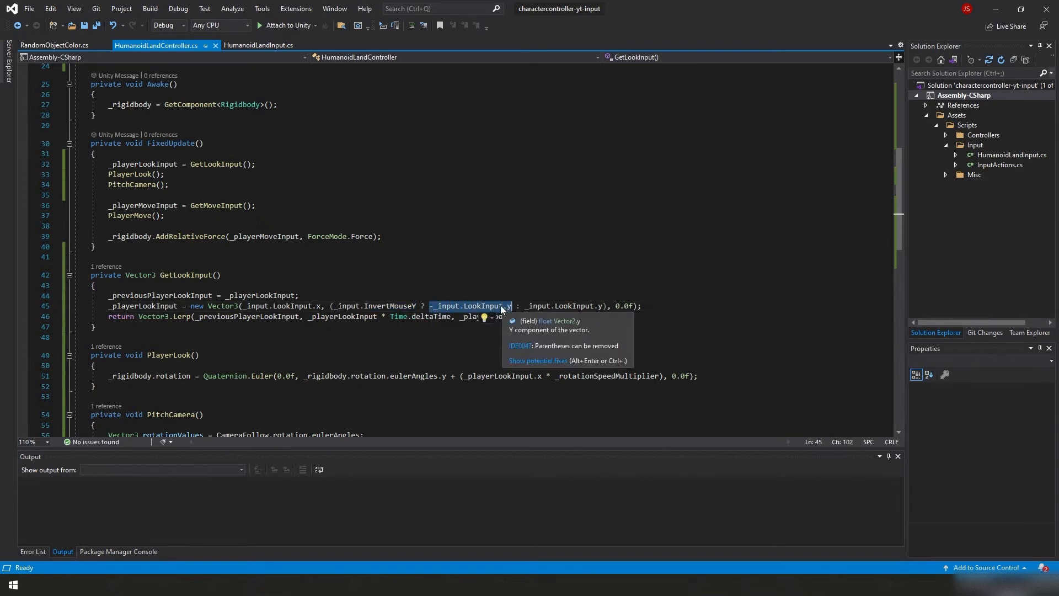
mouse_move(490, 297)
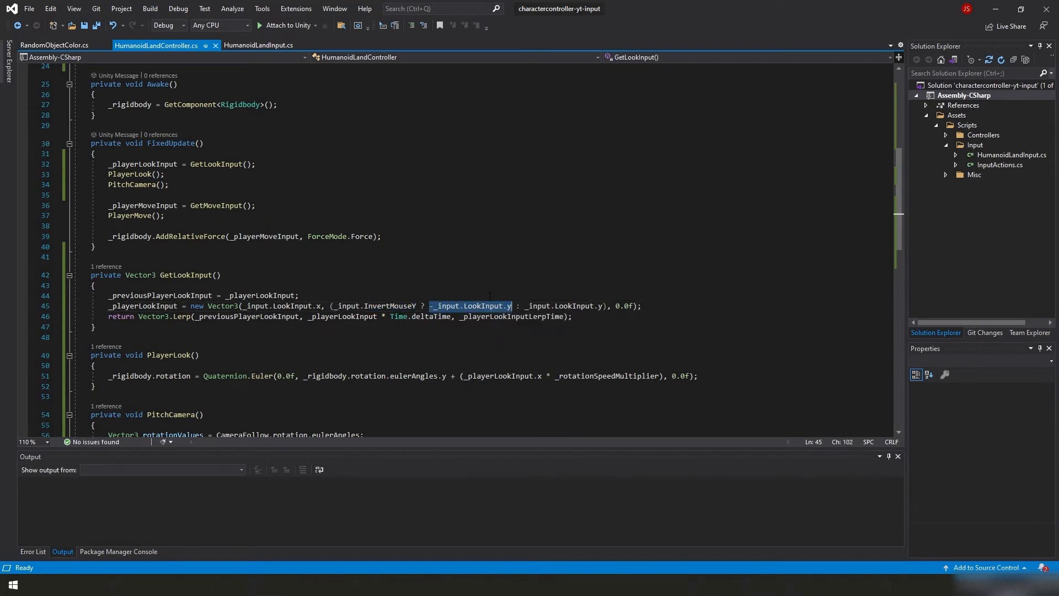
mouse_move(486, 305)
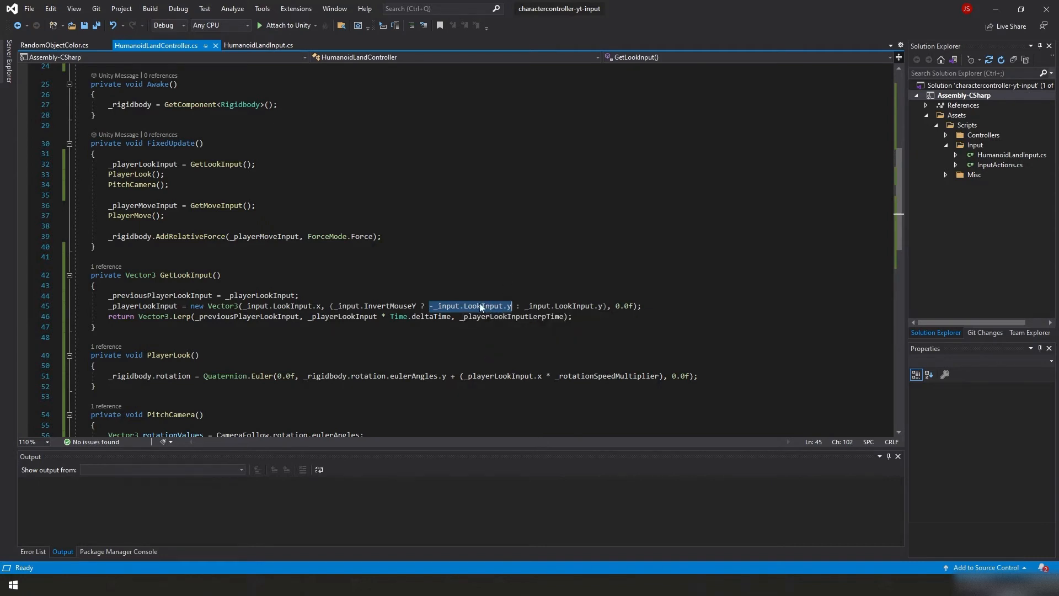
left_click(516, 306)
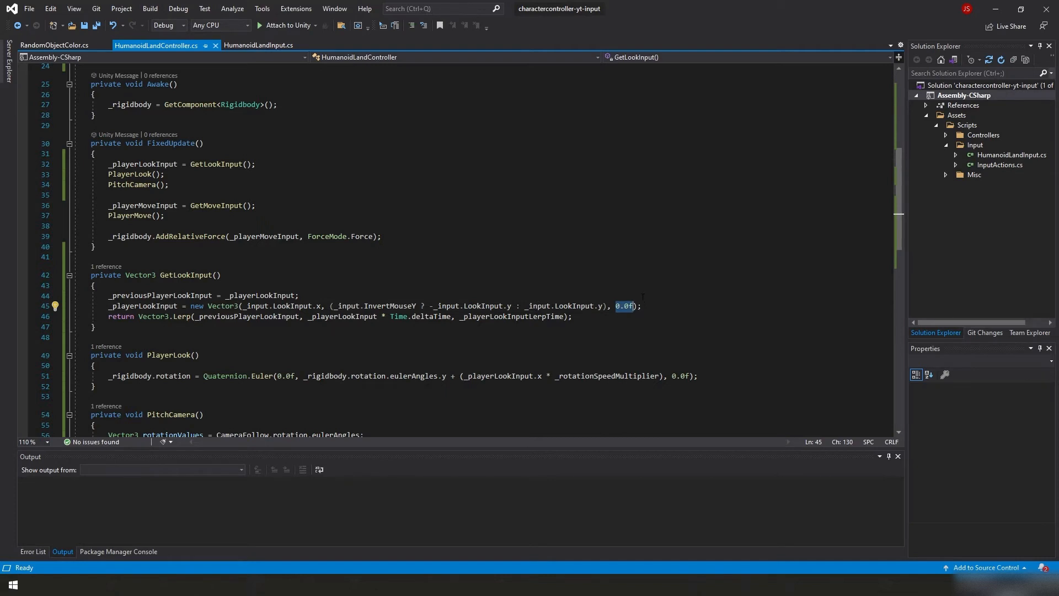
scroll("down", 3)
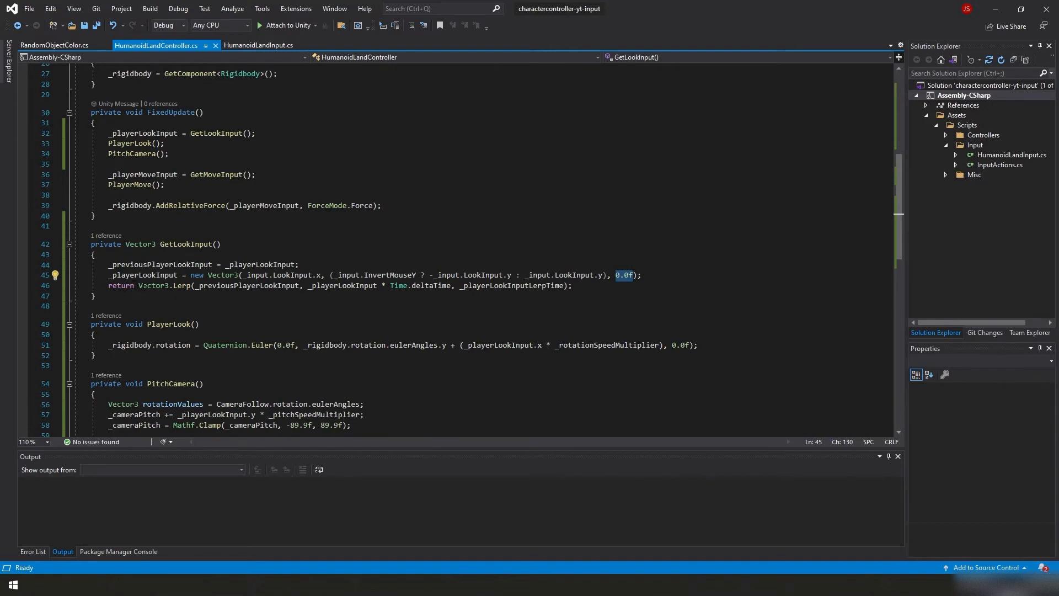
left_click(209, 275)
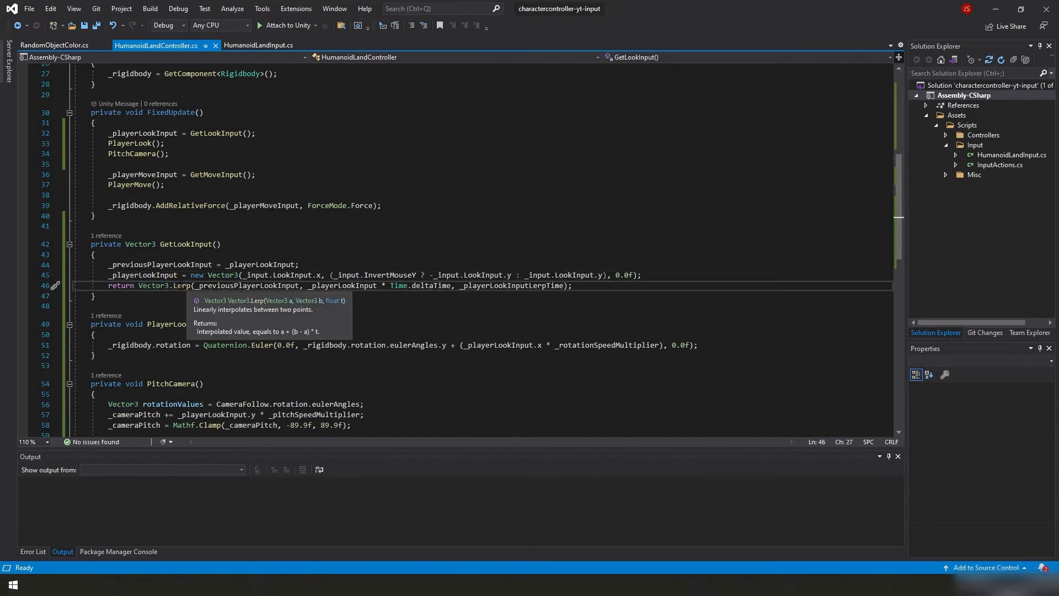
double_click(181, 284)
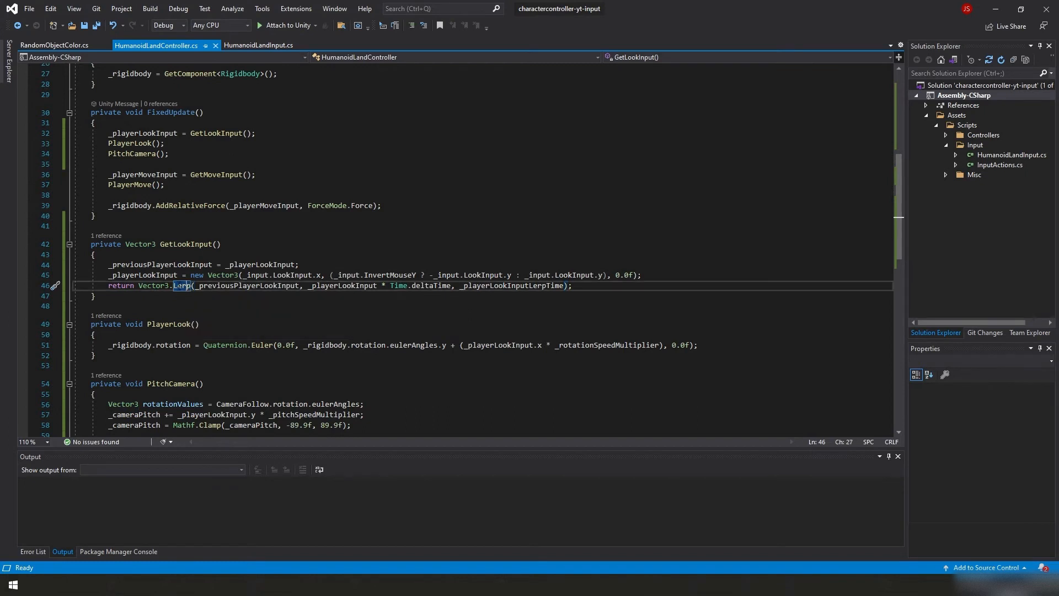
mouse_move(182, 284)
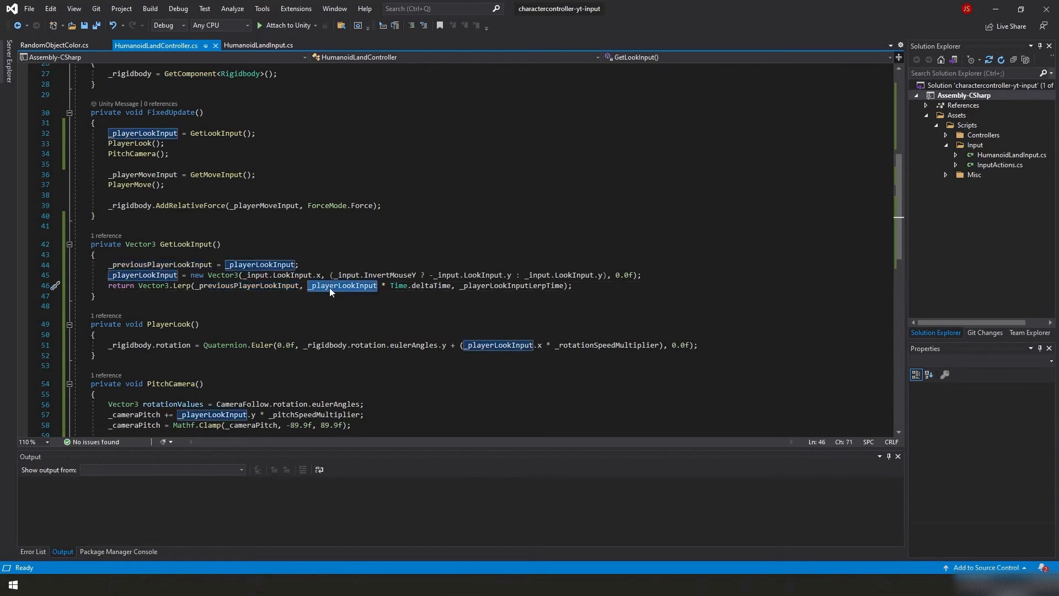
mouse_move(406, 284)
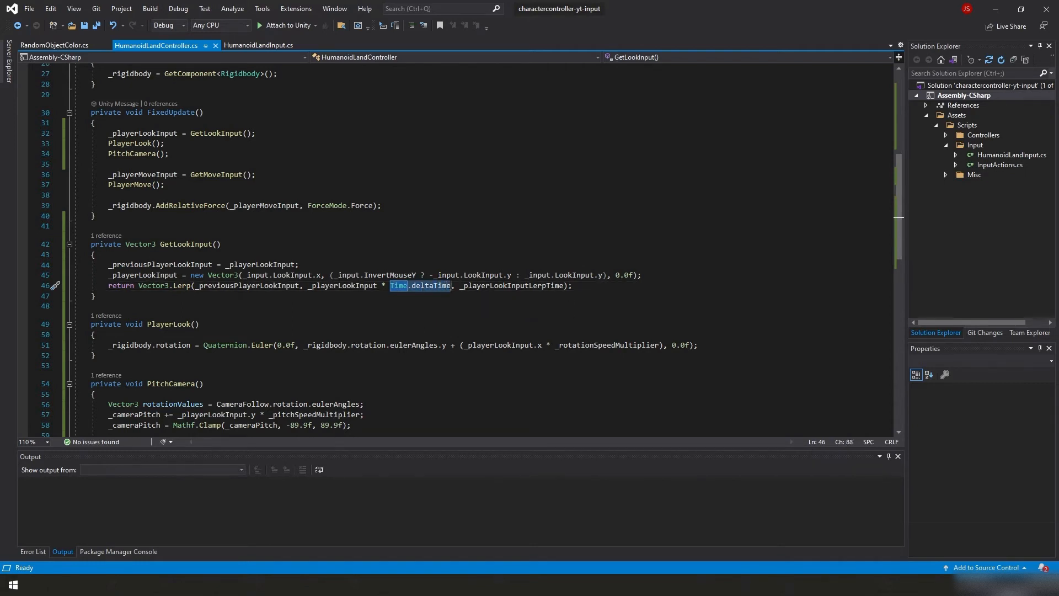
left_click(483, 284)
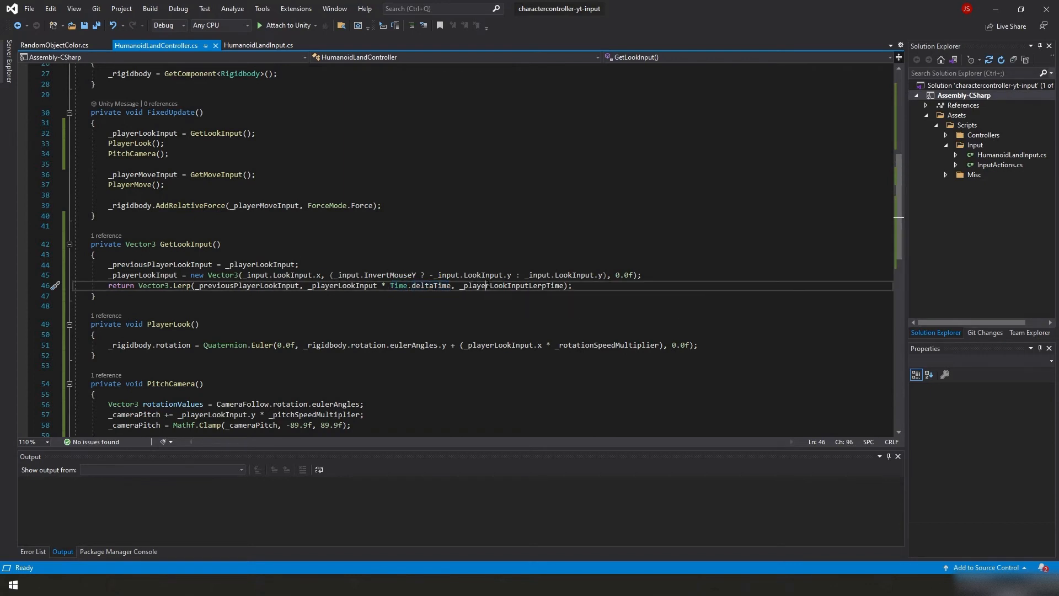
double_click(511, 285)
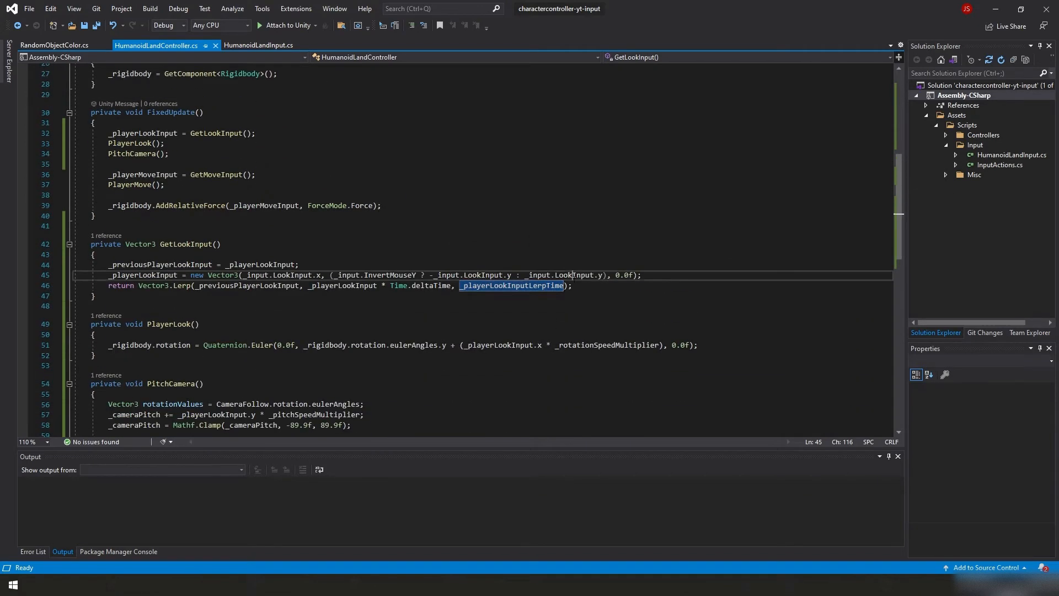
double_click(291, 274)
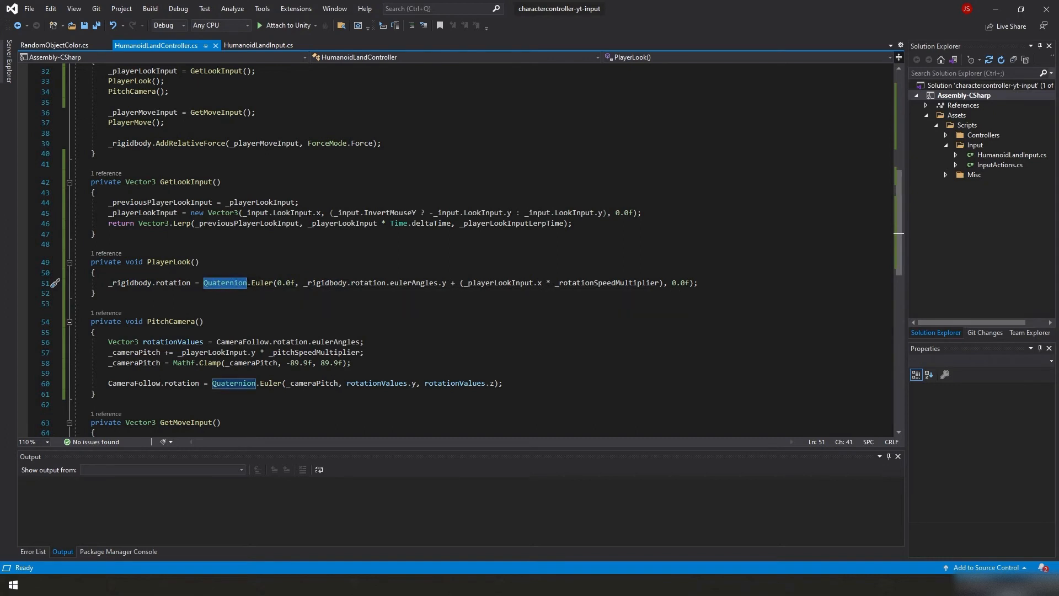
mouse_move(225, 282)
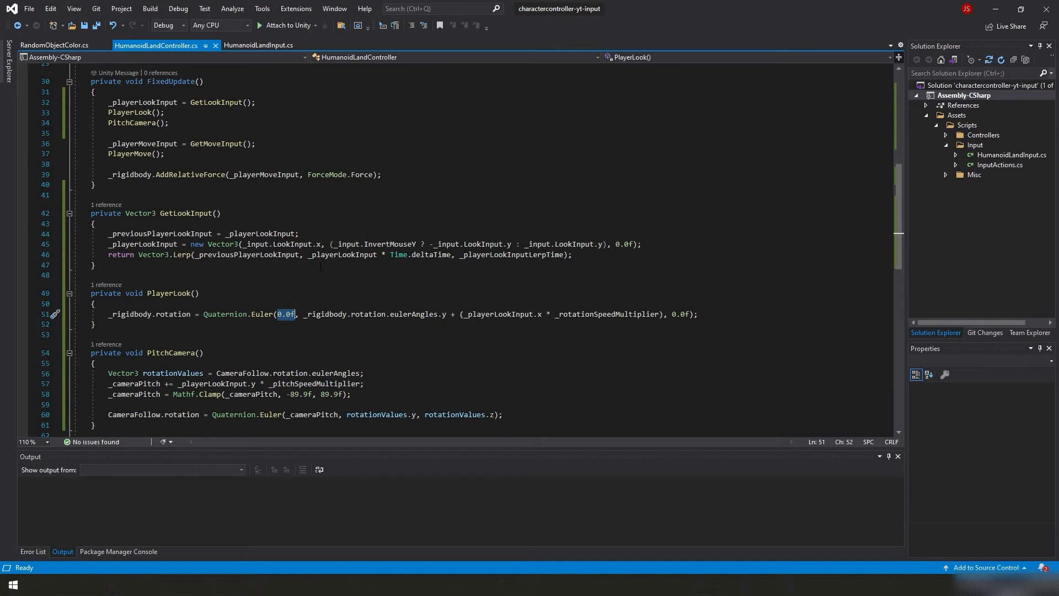
scroll("down", 3)
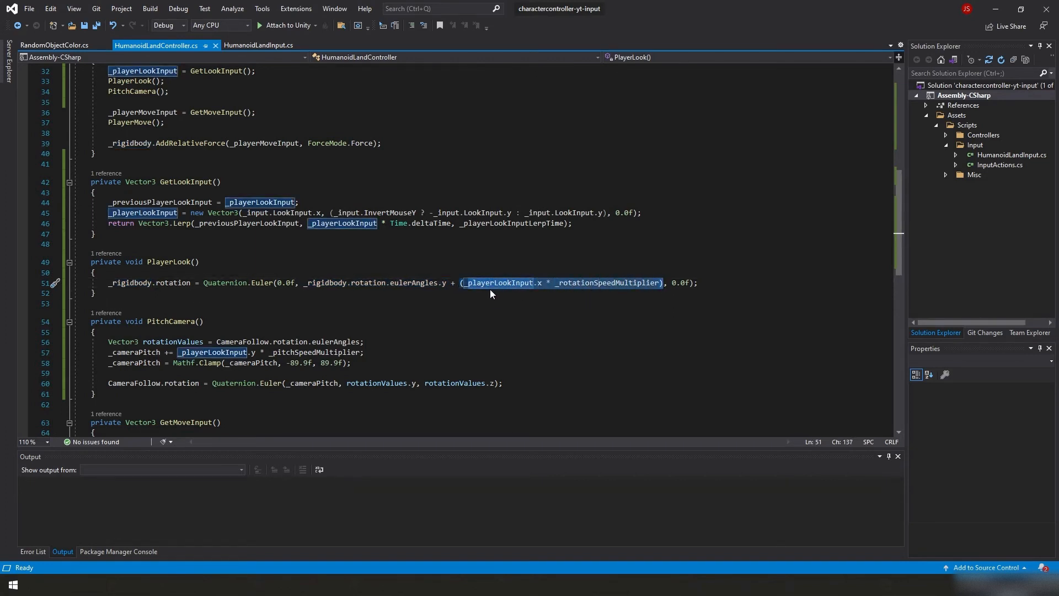
mouse_move(538, 282)
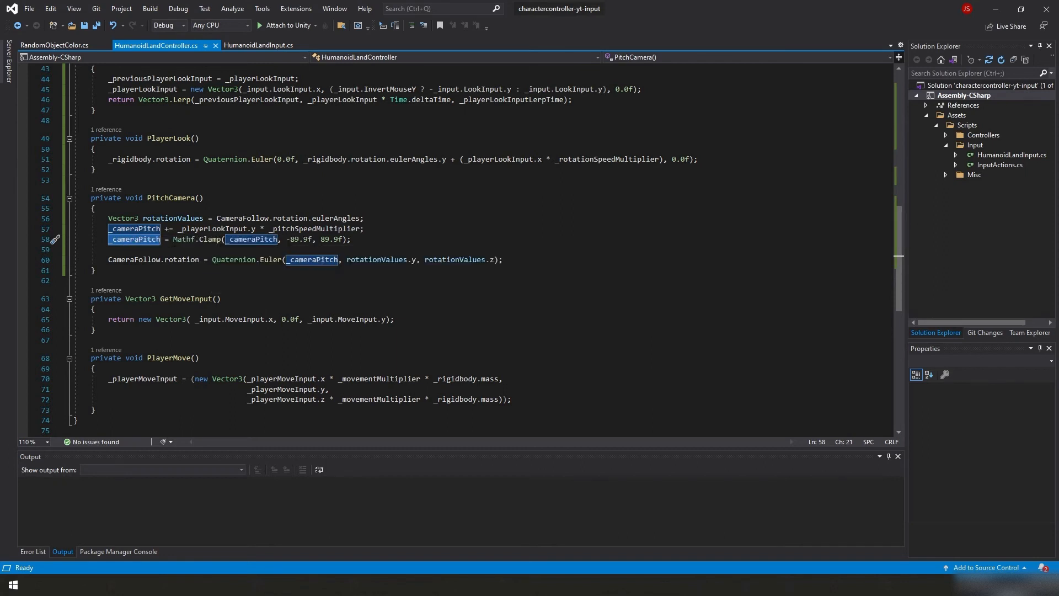
mouse_move(311, 260)
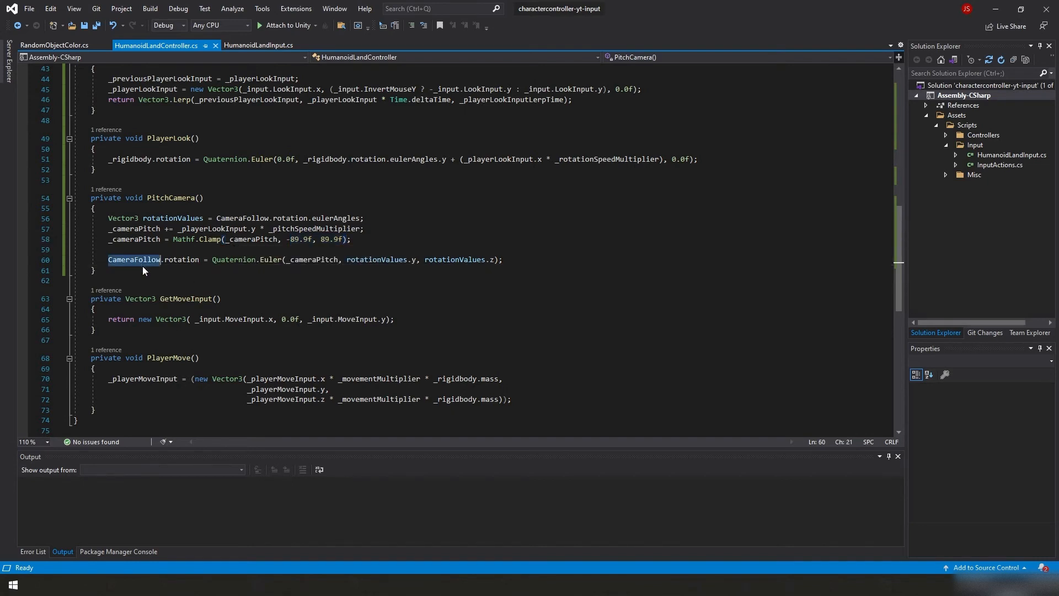
mouse_move(133, 260)
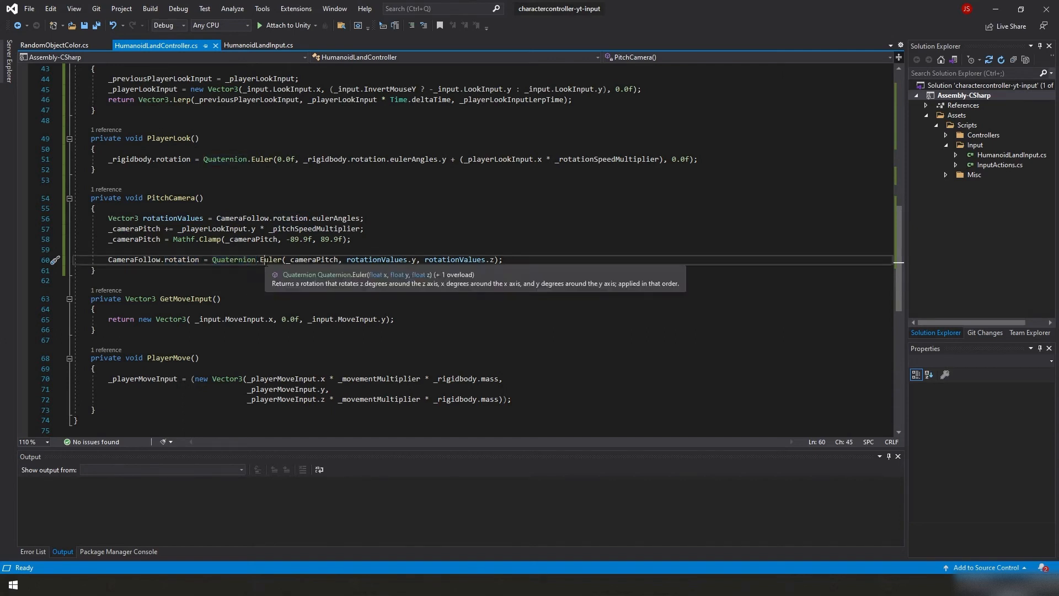
double_click(312, 290)
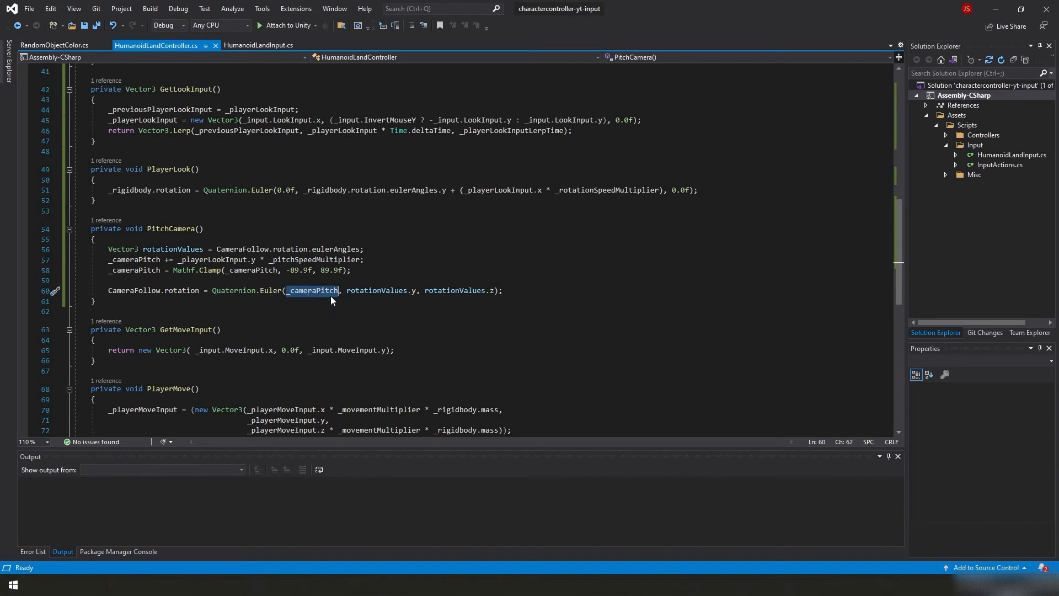
mouse_move(313, 290)
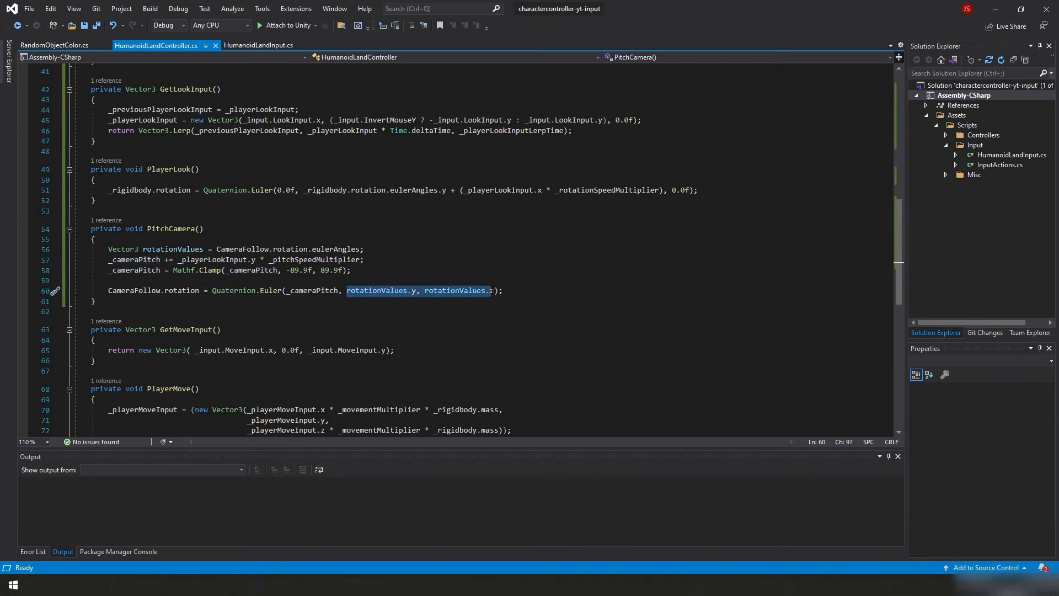
mouse_move(453, 290)
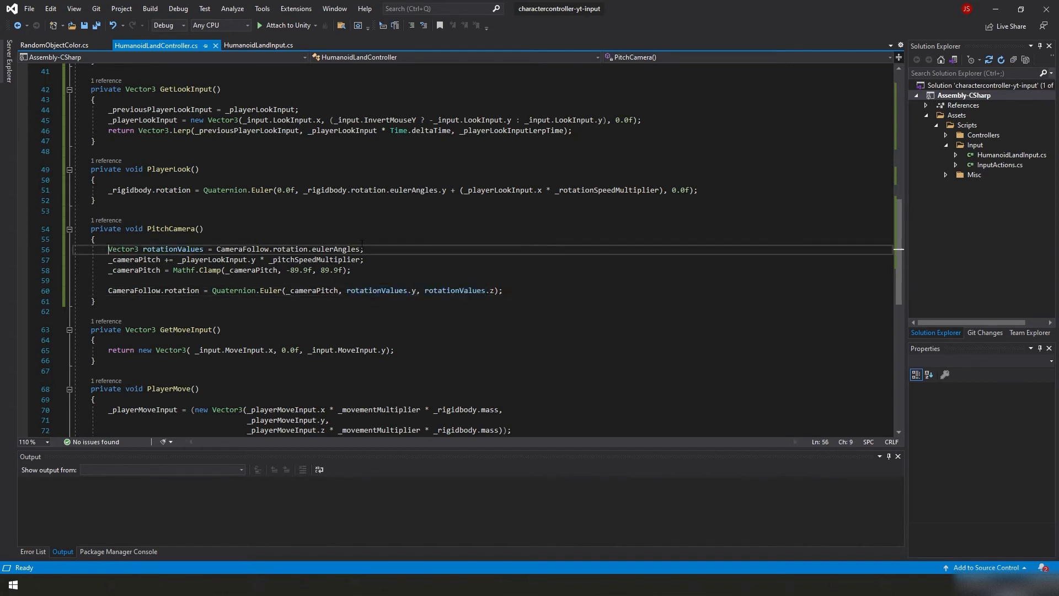
Comment out the rotationValues line in PitchCamera, using CameraFollow.rotation.eulerAngles inline, and save.
type("//")
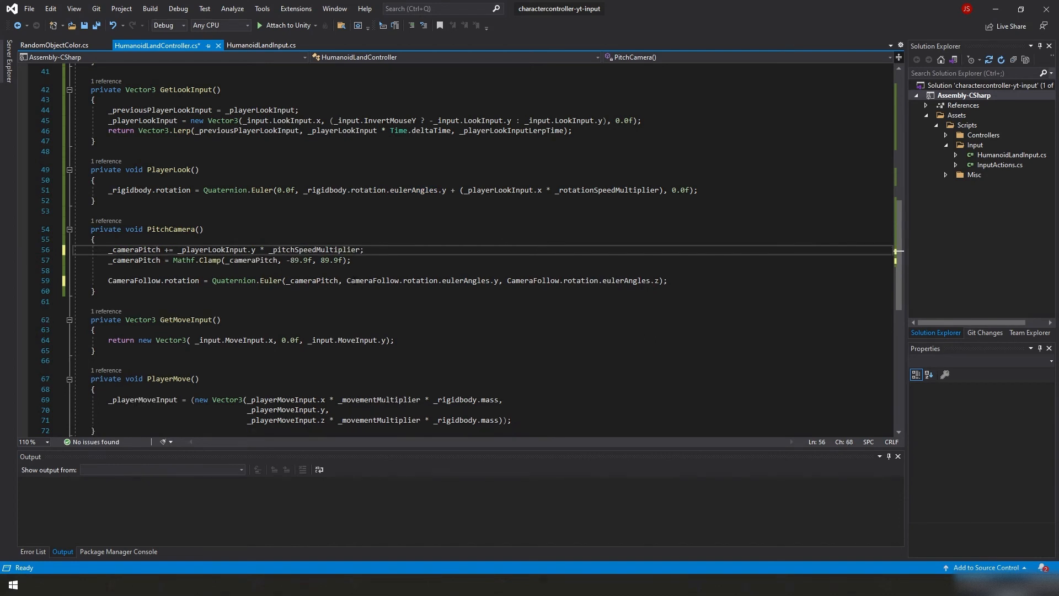
type("//Vector3 rotationValues = CameraFollow.rotation.eulerAngles;")
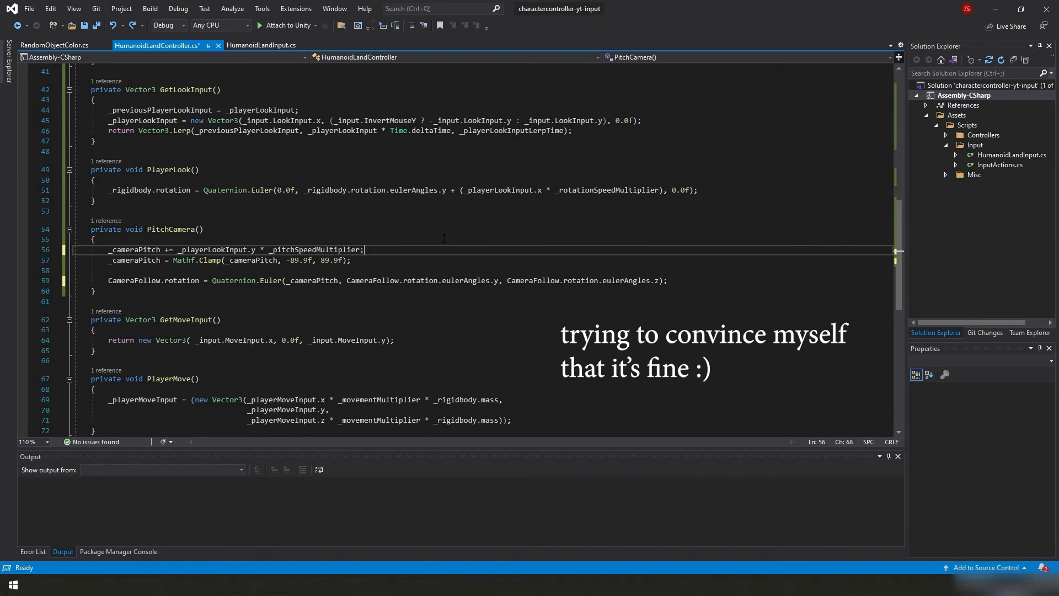
key("ctrl+s")
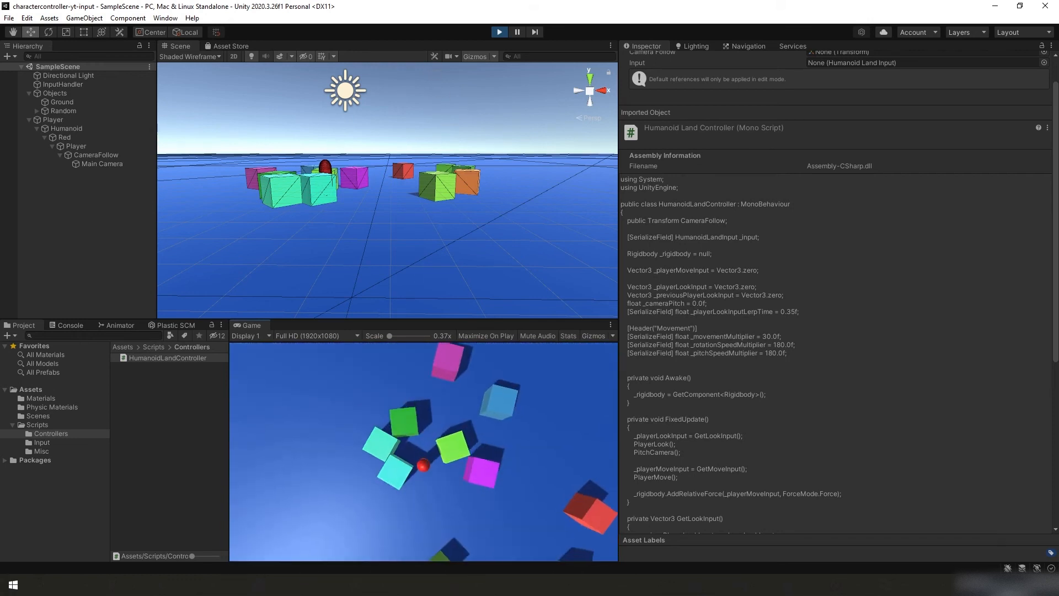
Select the Main Camera while the scene plays.
left_click(103, 163)
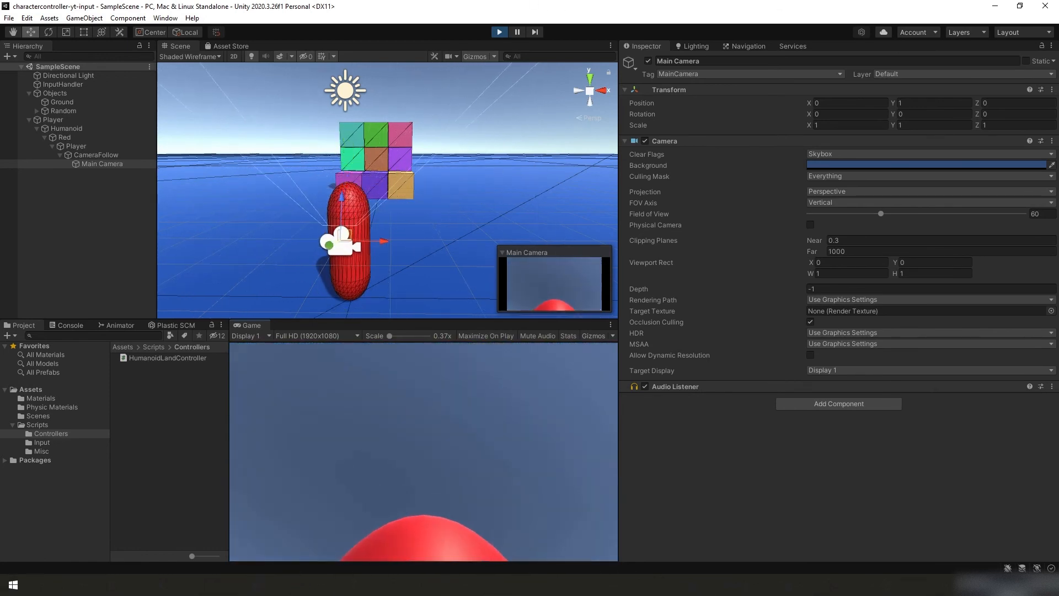
Set the Main Camera's Transform Position Y to 0.
left_click(935, 103)
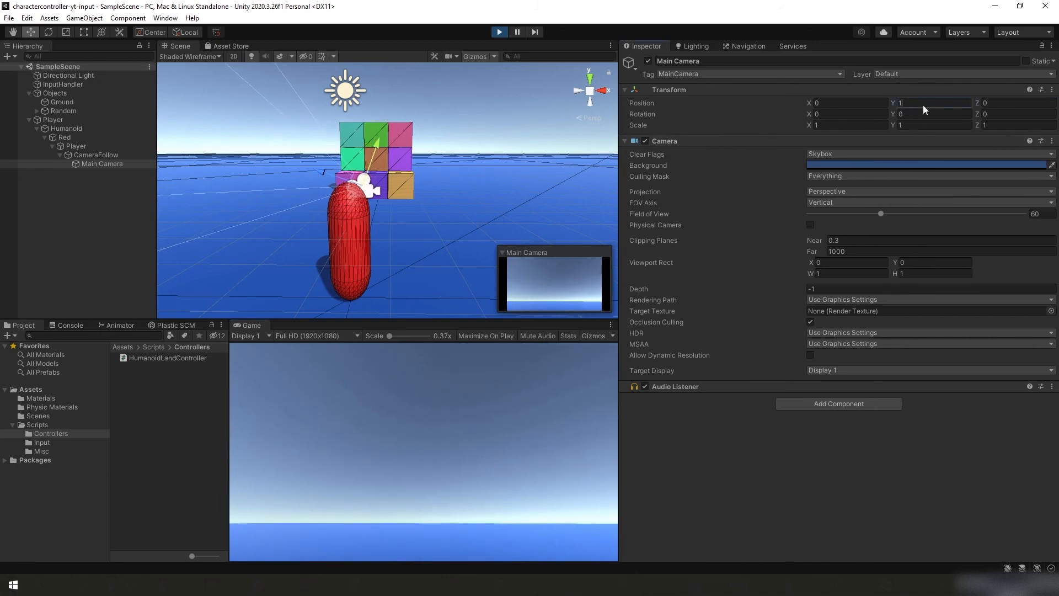
type("0")
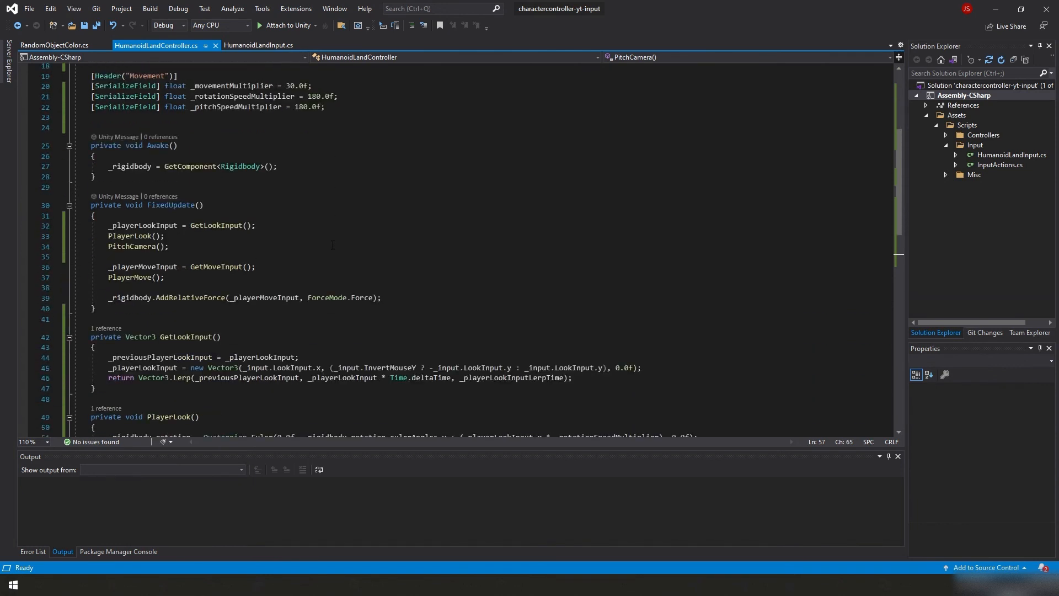
scroll("down", 3)
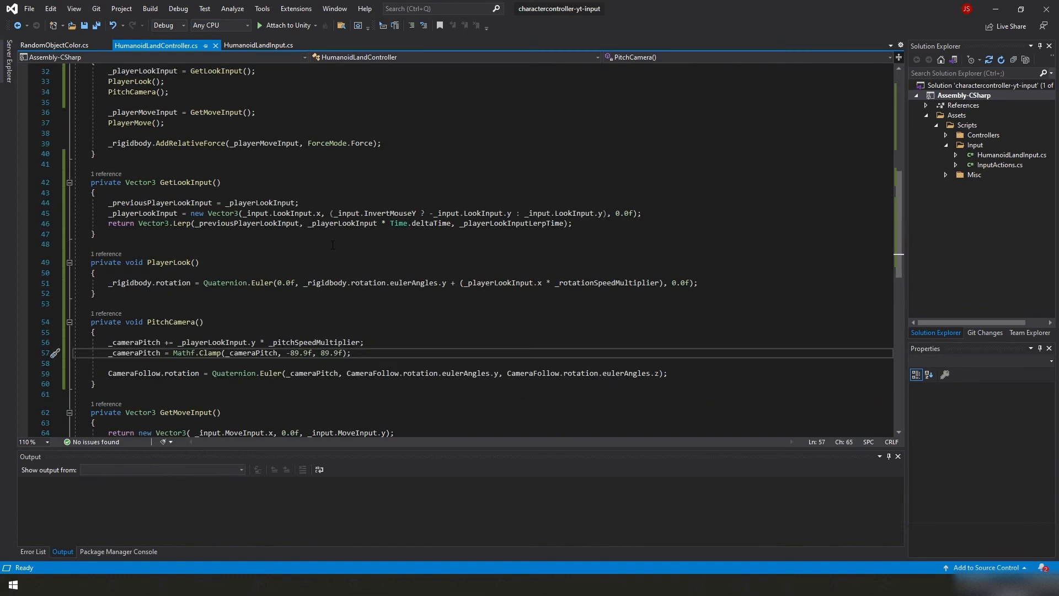
double_click(162, 203)
type("Sl")
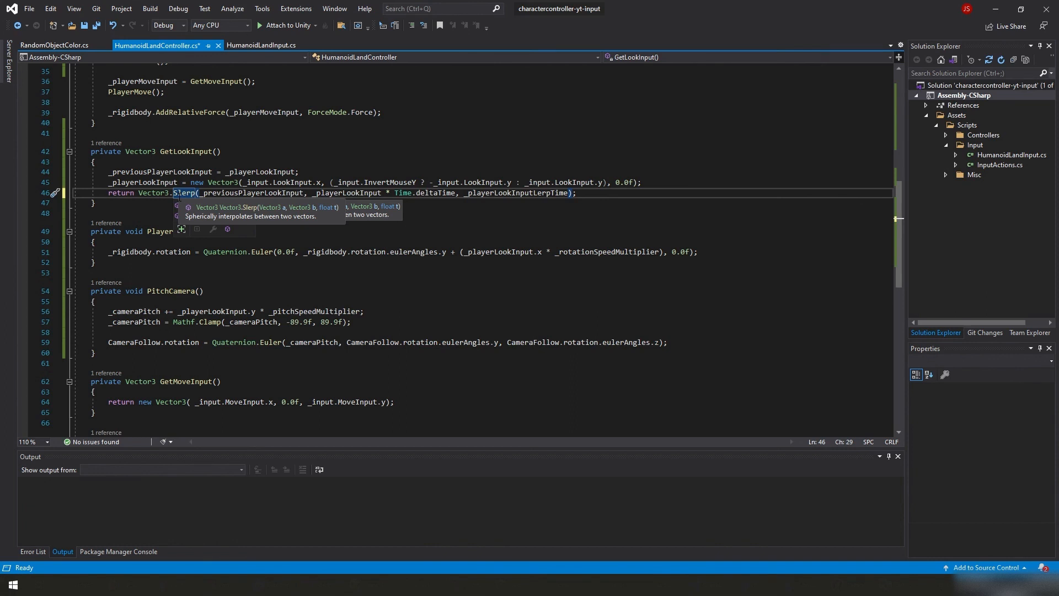
key("Backspace")
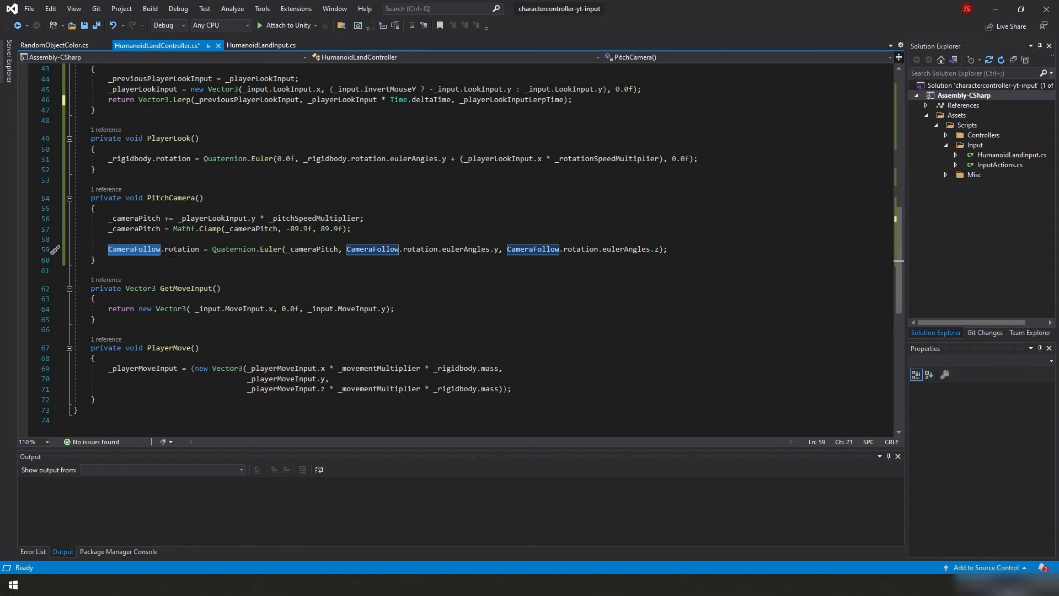
left_click(134, 249)
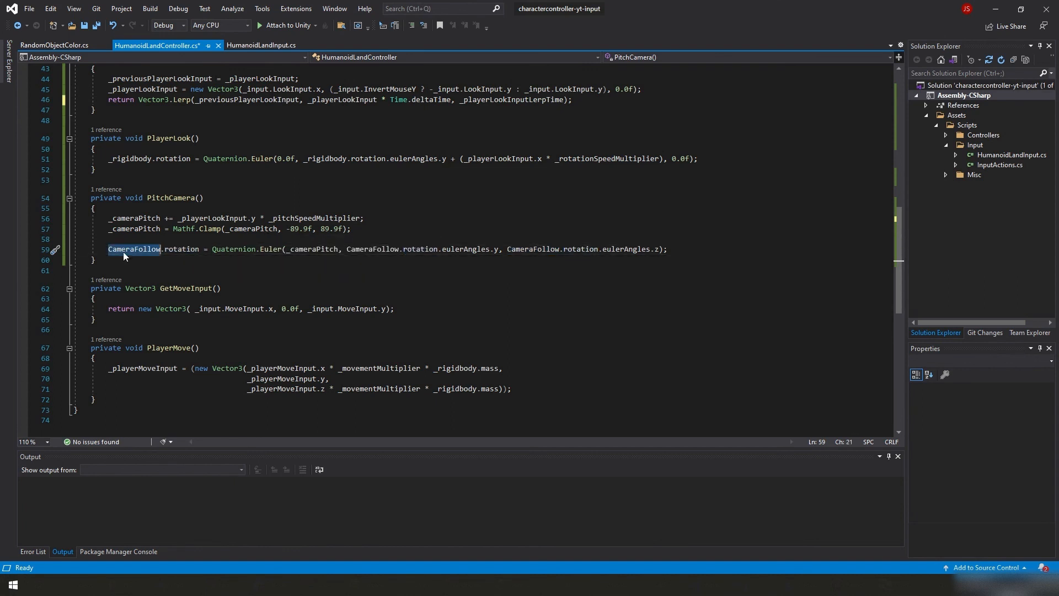